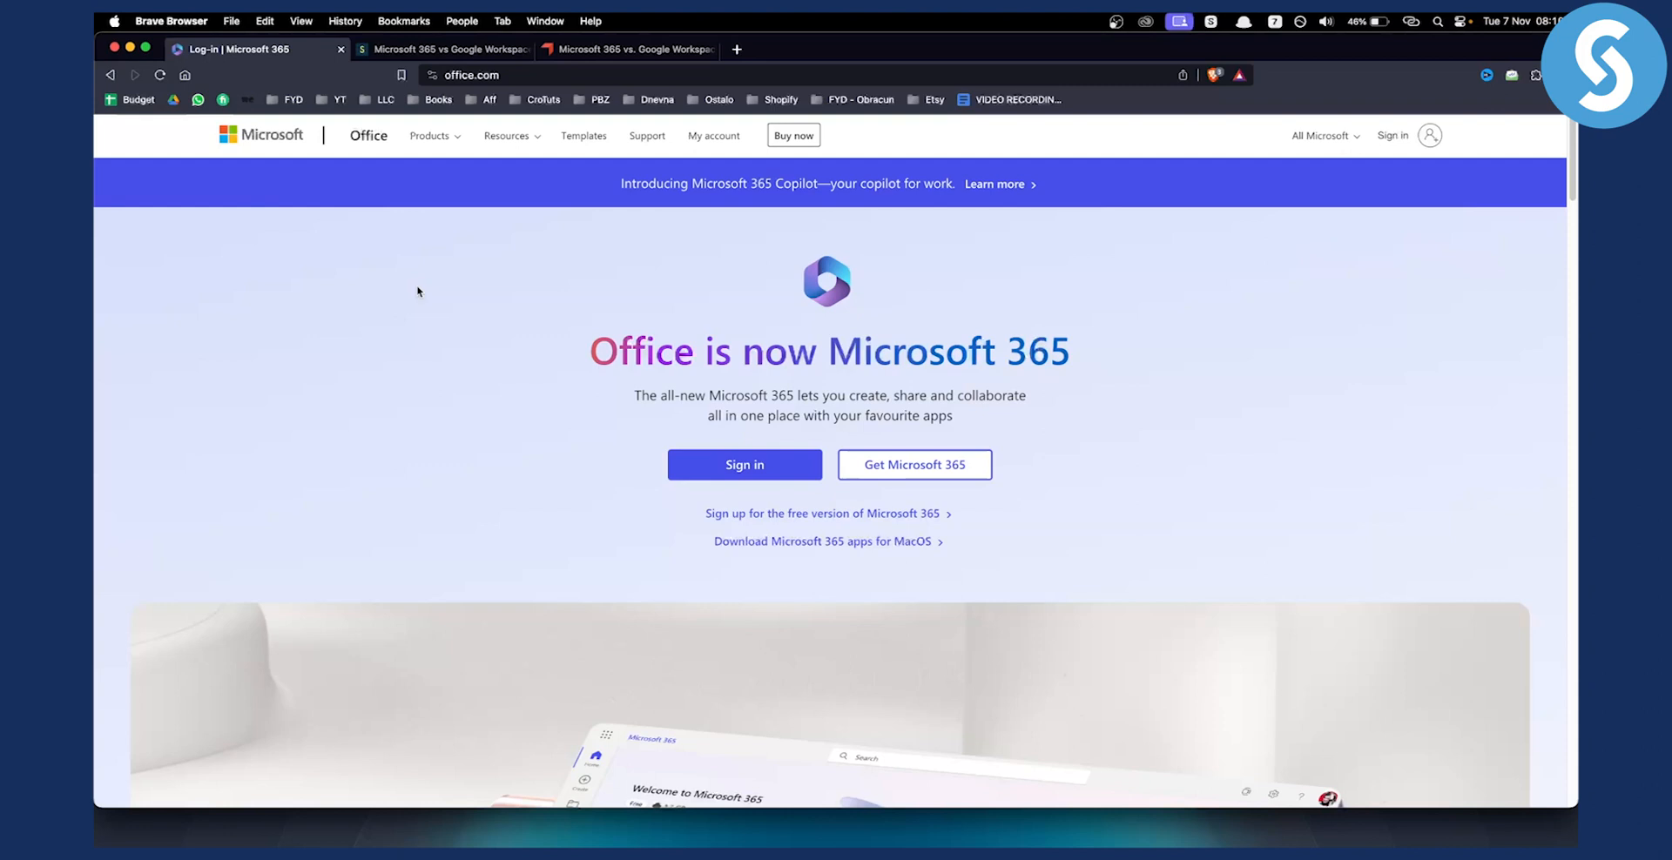
mouse_move(445, 358)
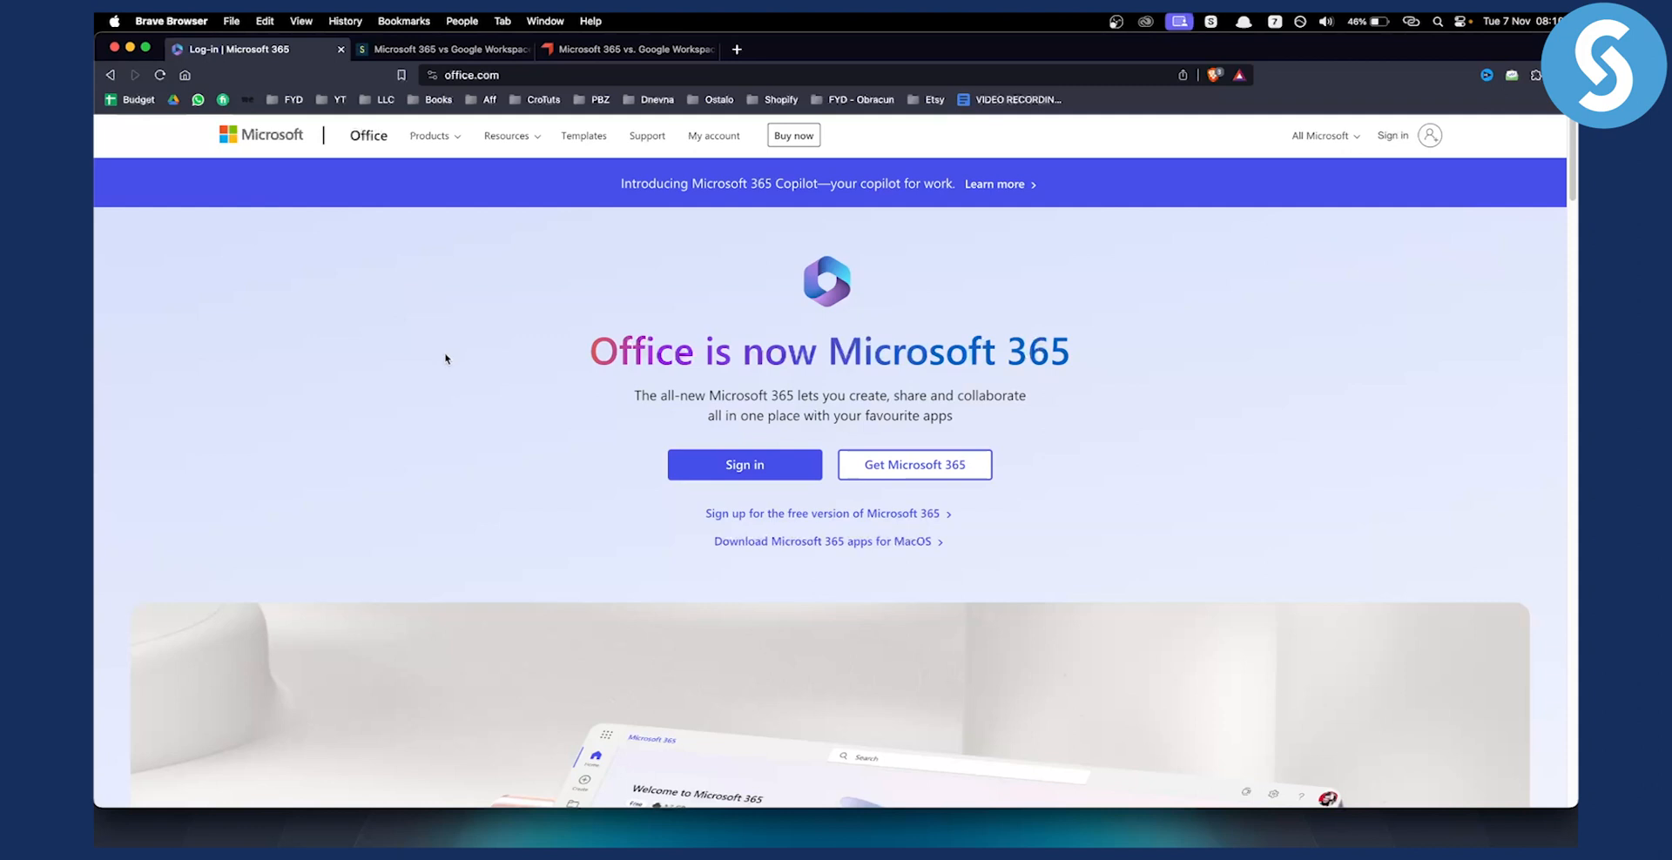
mouse_move(443, 356)
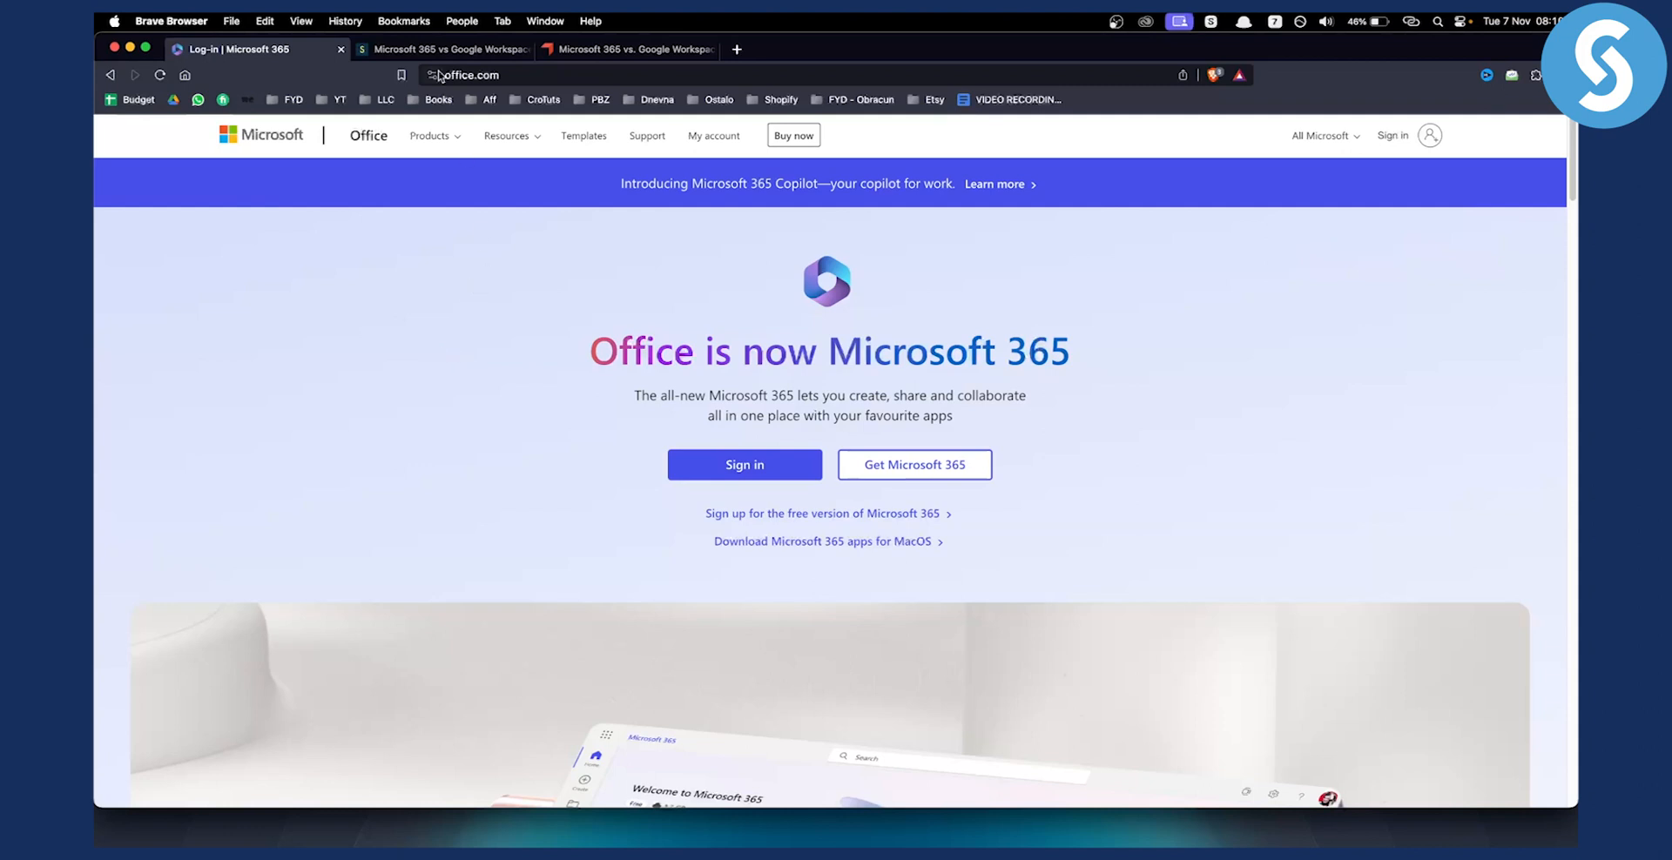
Read the Style Factory quick verdict, highlighting the Microsoft 365 desktop apps and online-offline sentences
click(442, 48)
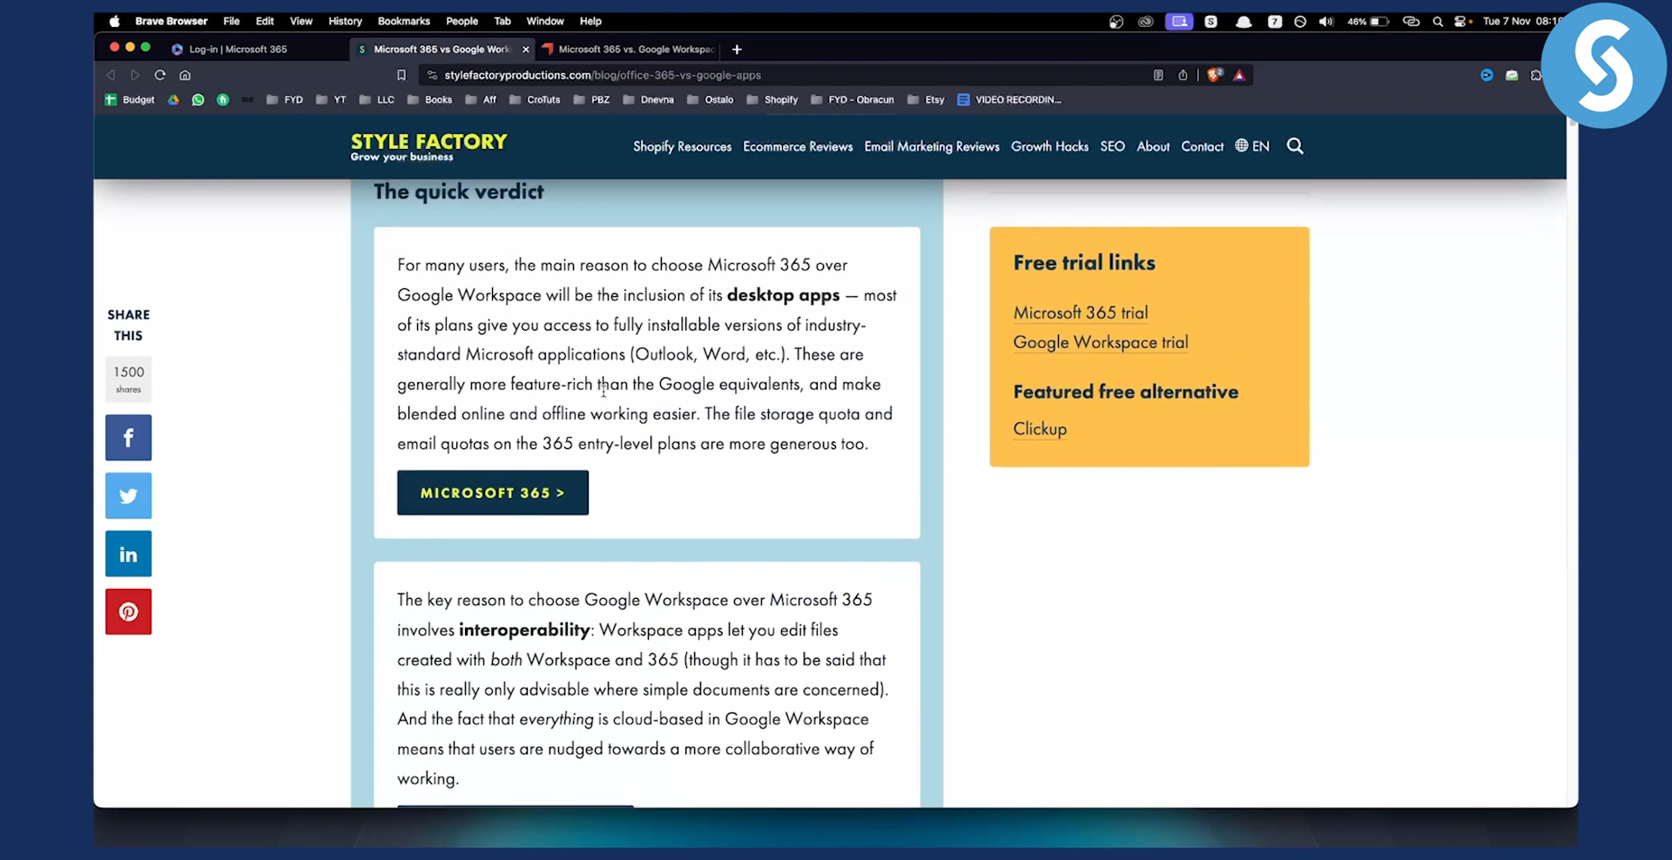
scroll(down, 3)
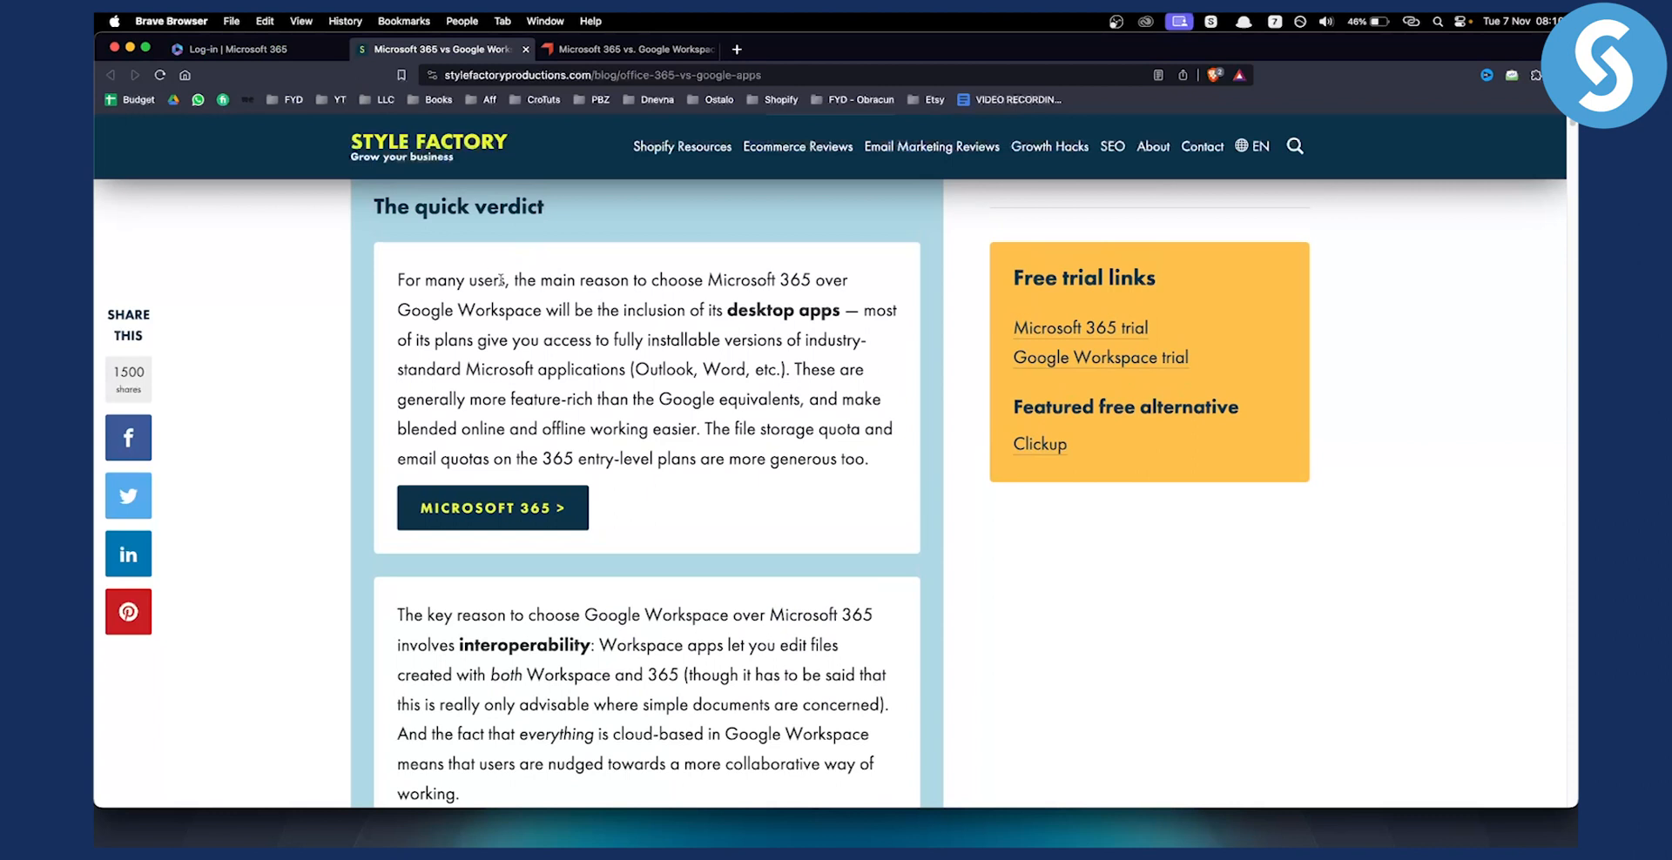
mouse_move(688, 283)
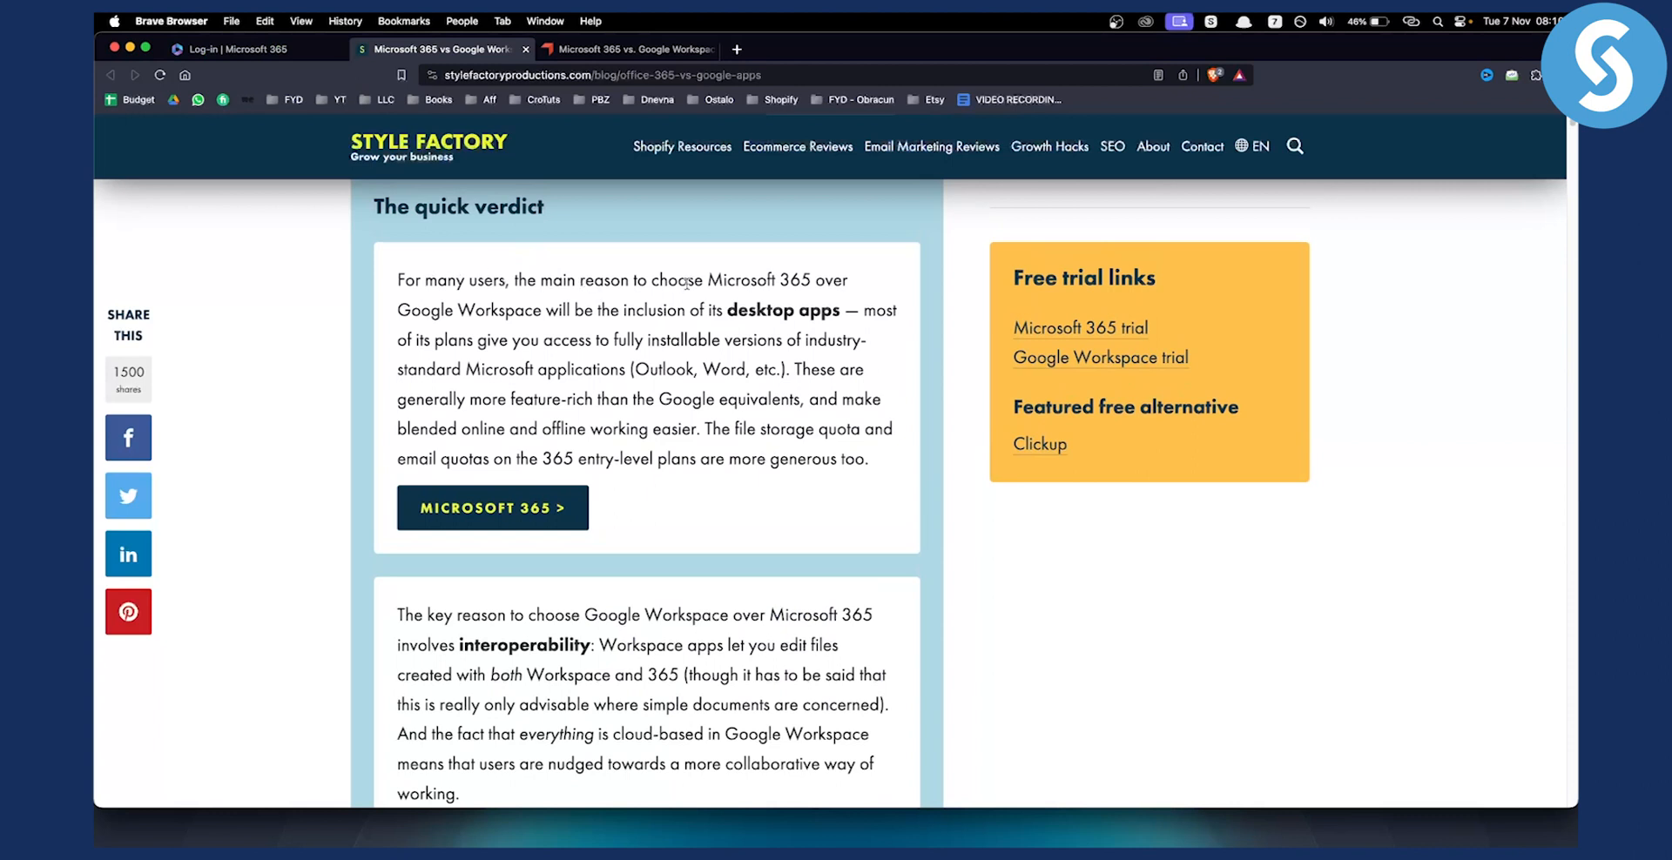
drag(706, 279, 825, 279)
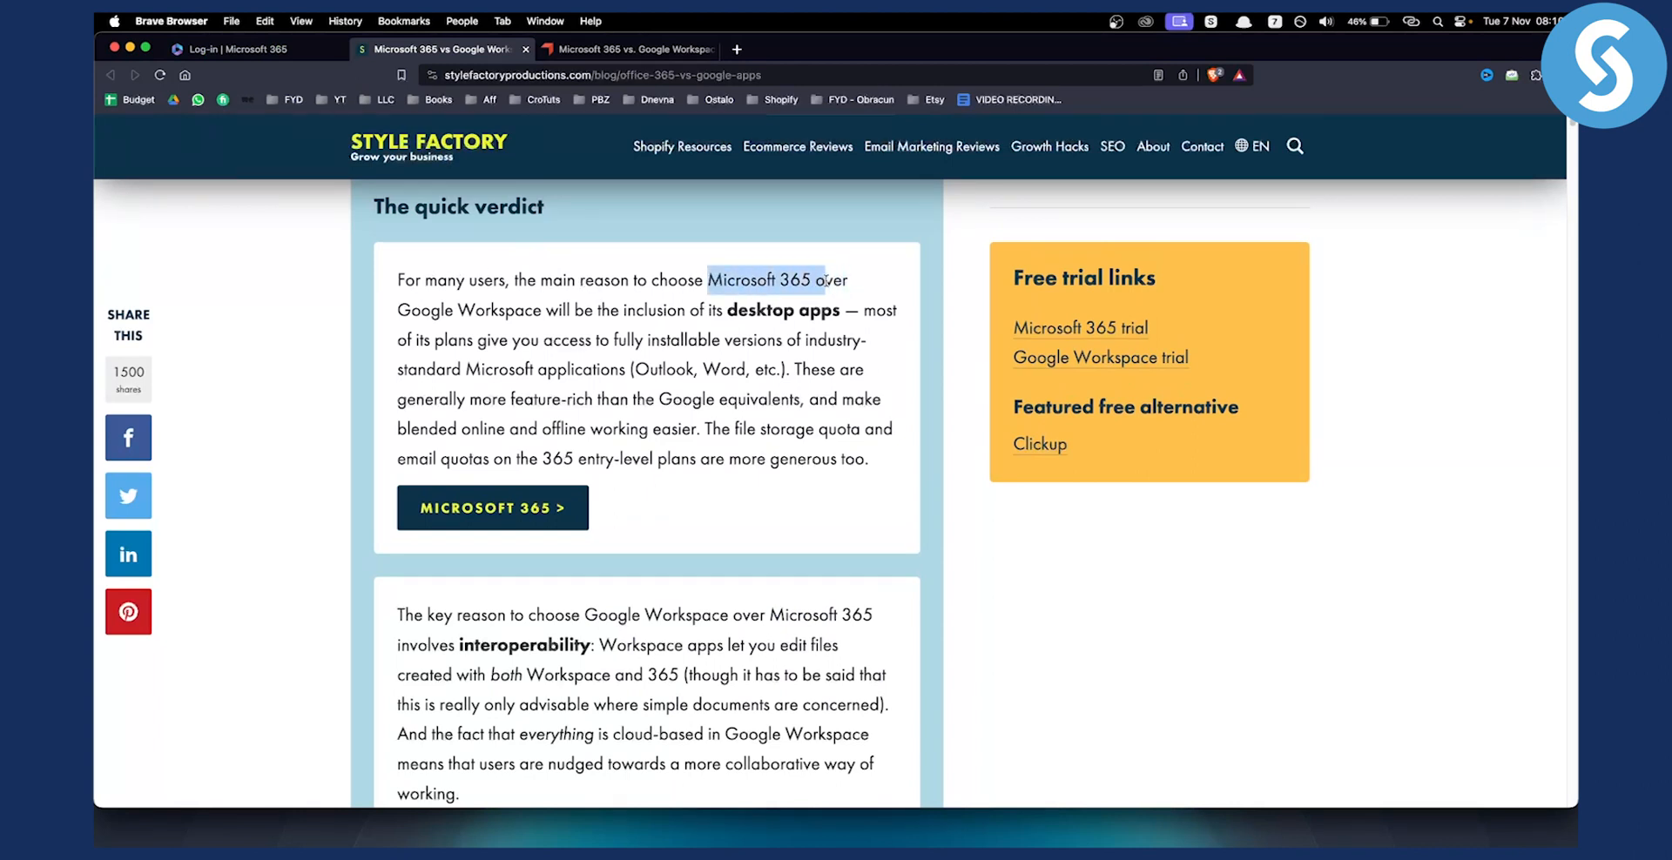
drag(825, 279, 543, 310)
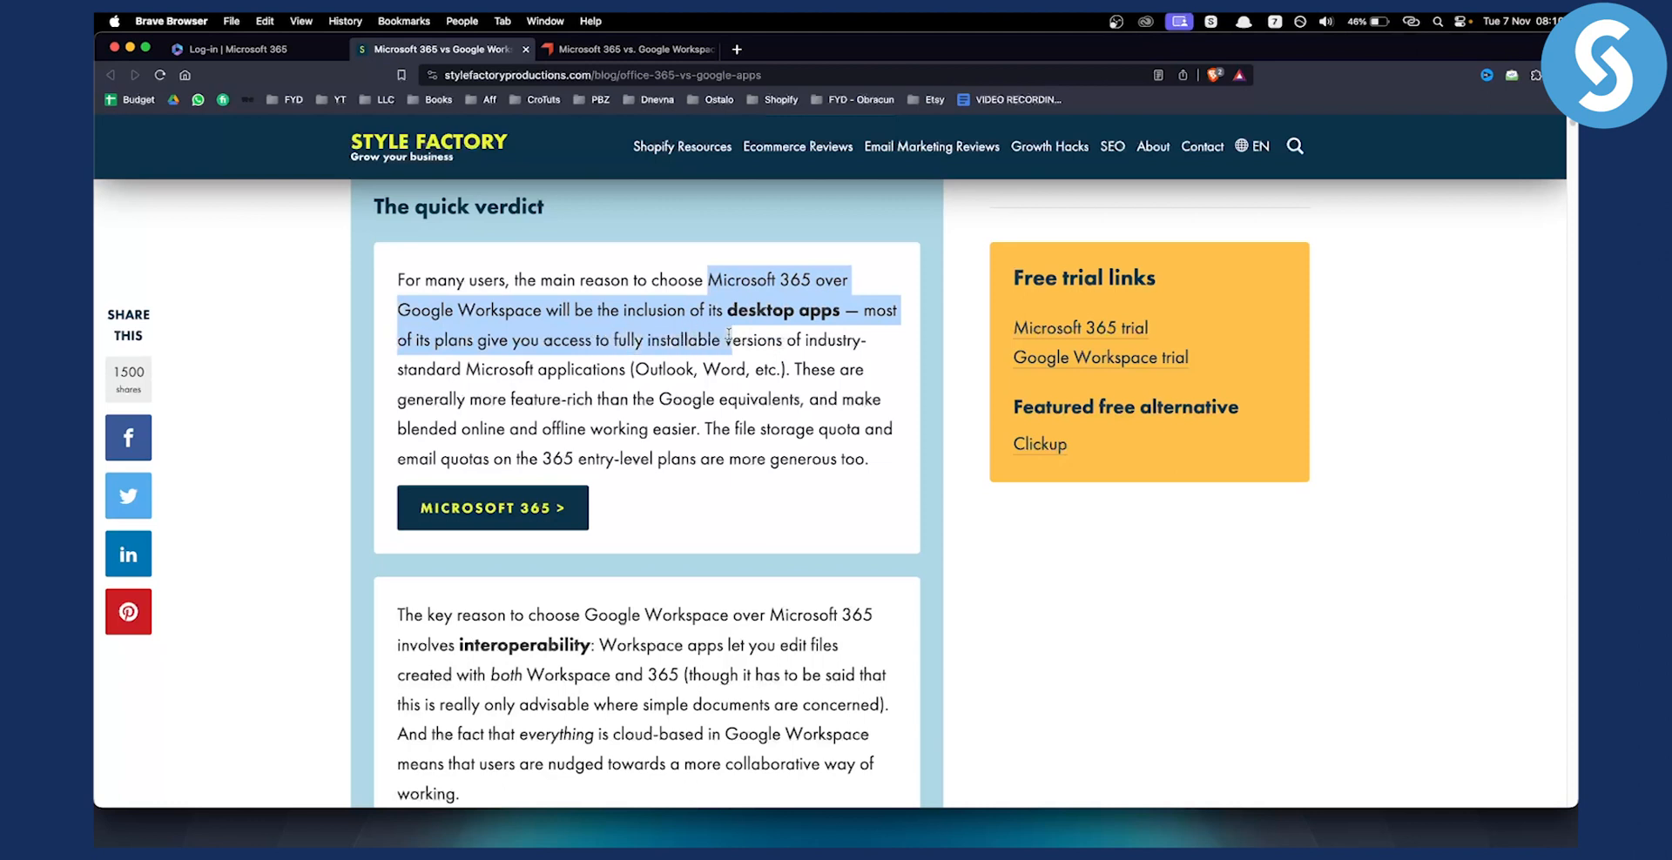
drag(728, 339, 626, 369)
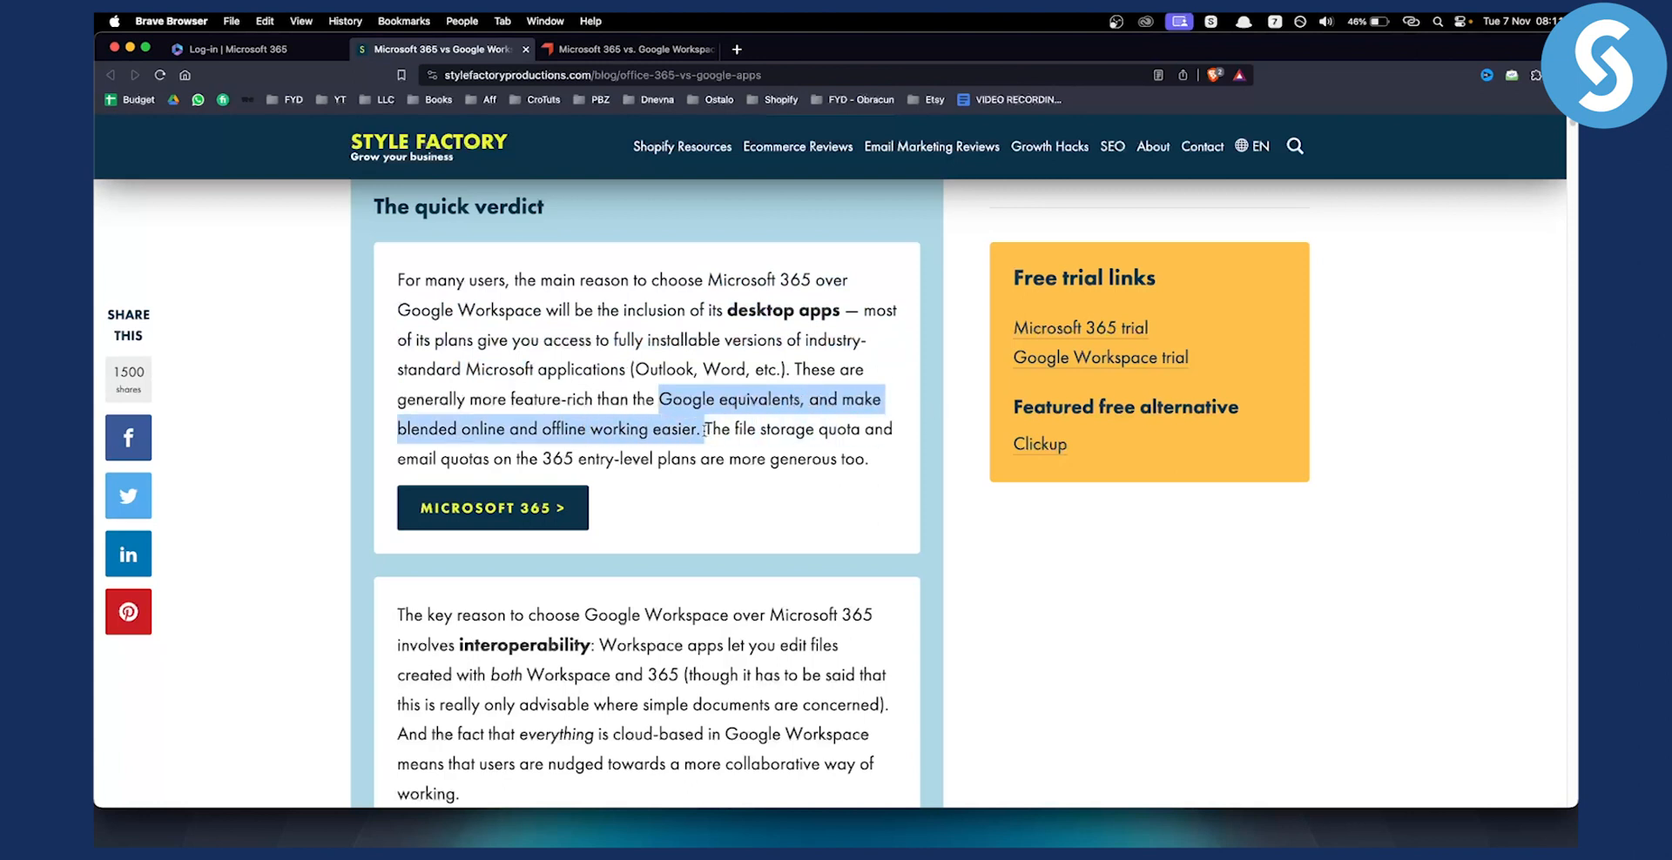
click(714, 501)
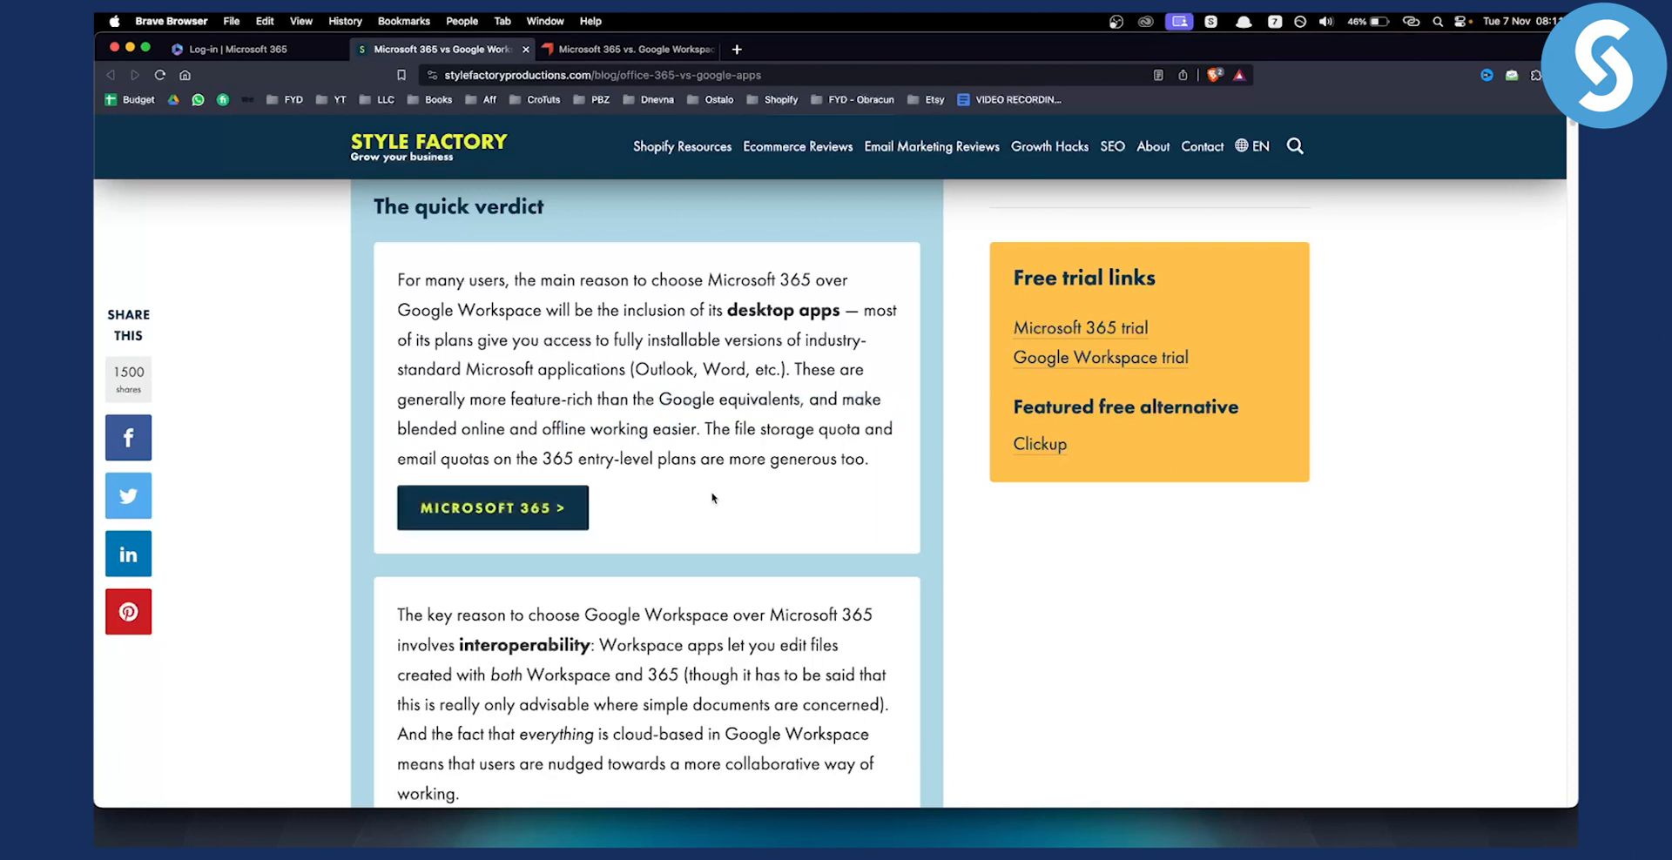
scroll(down, 3)
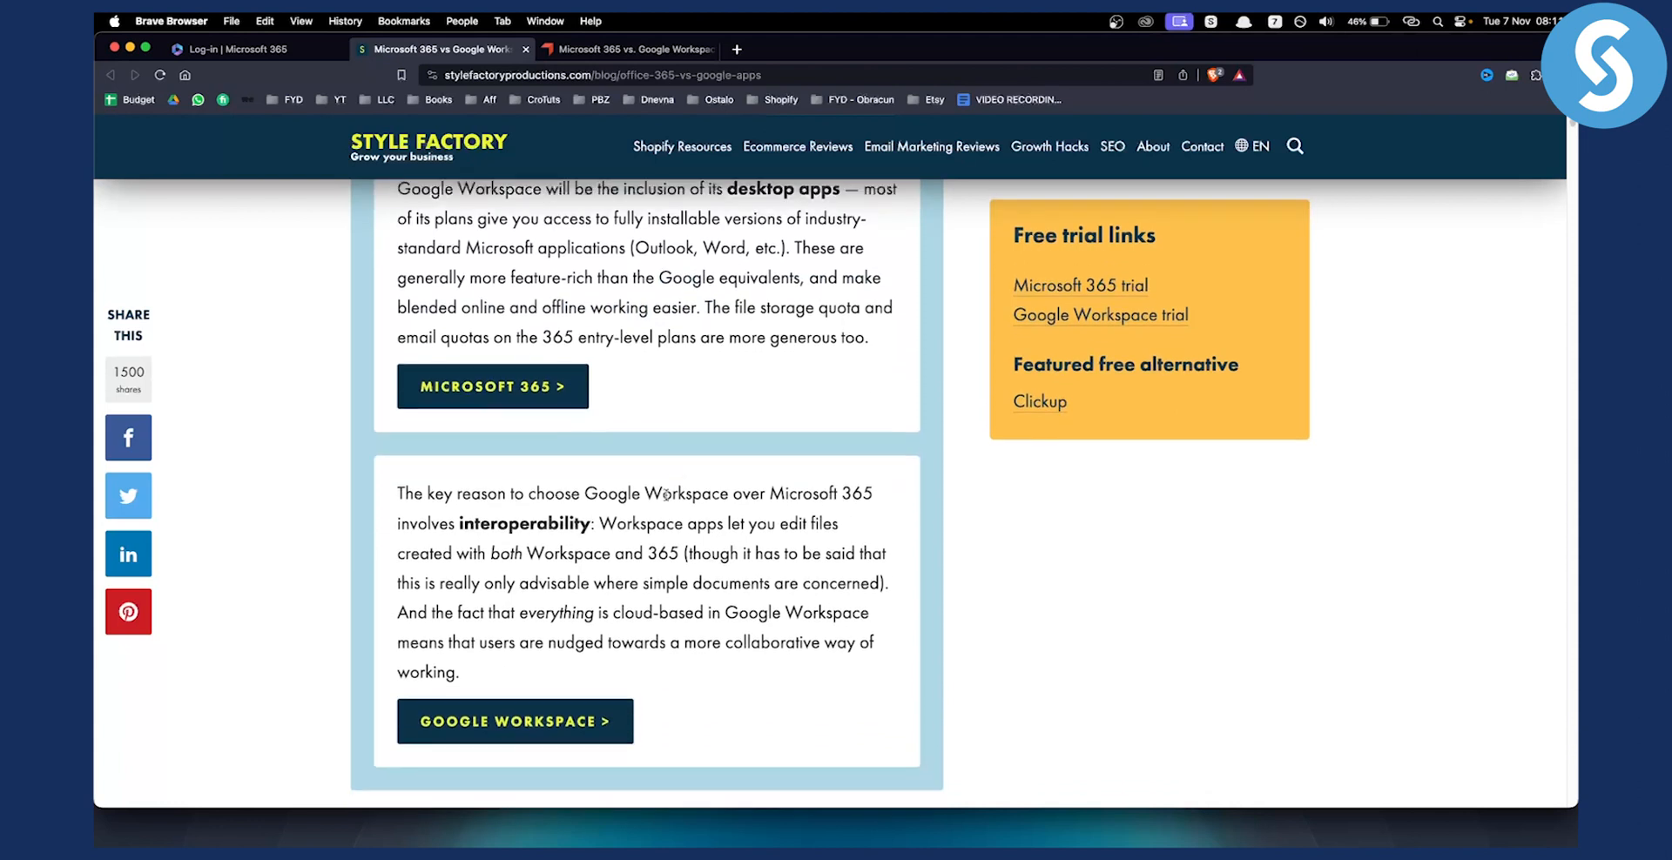
scroll(down, 3)
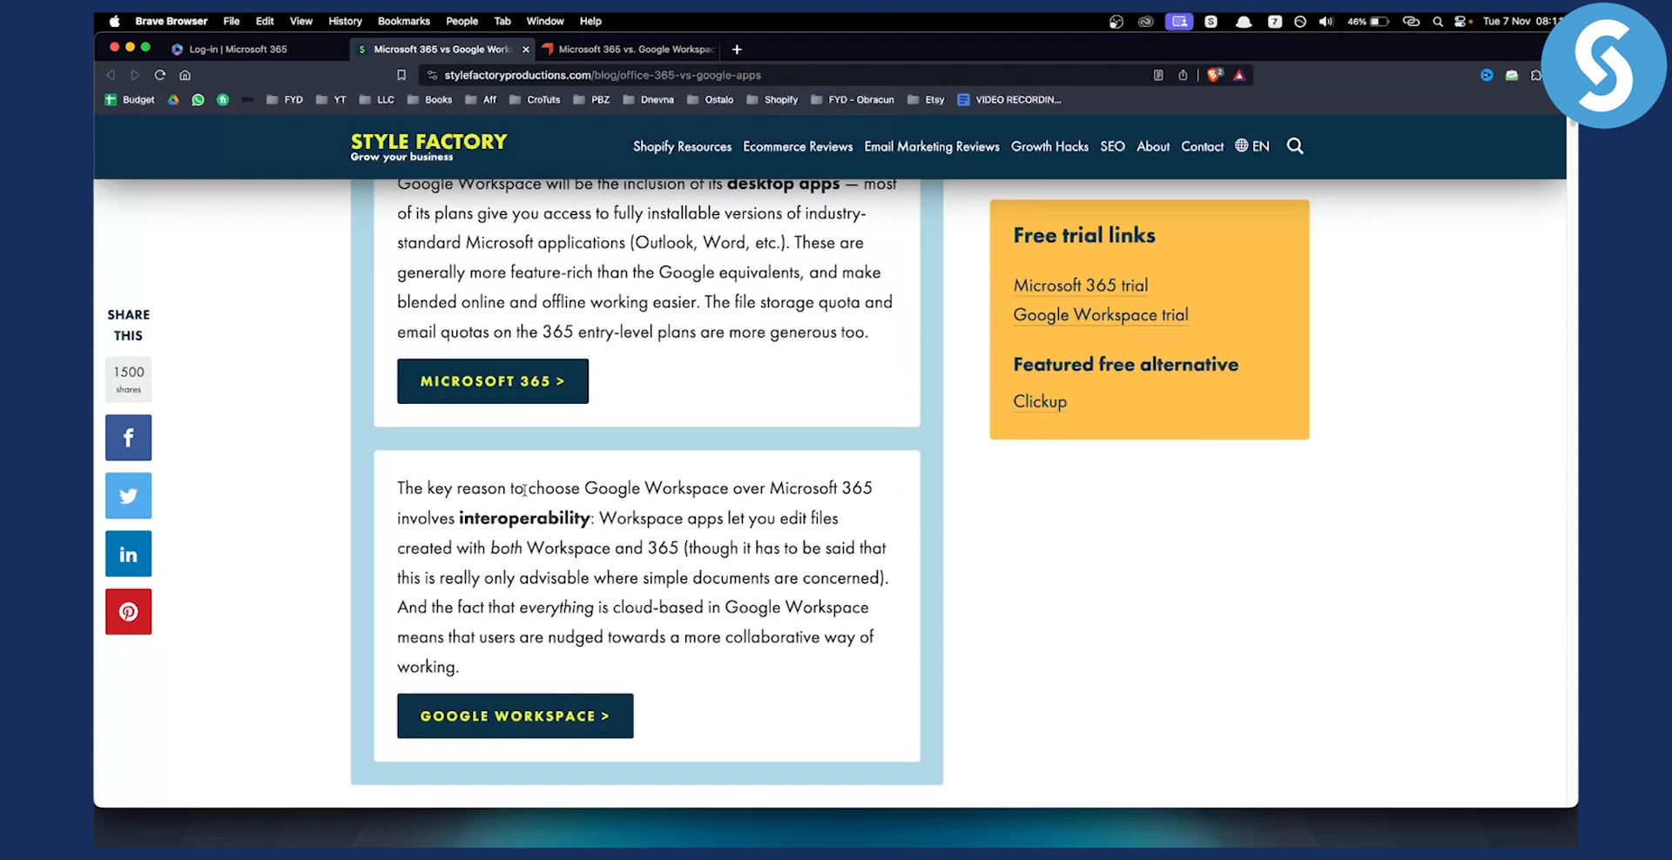
drag(584, 489, 791, 488)
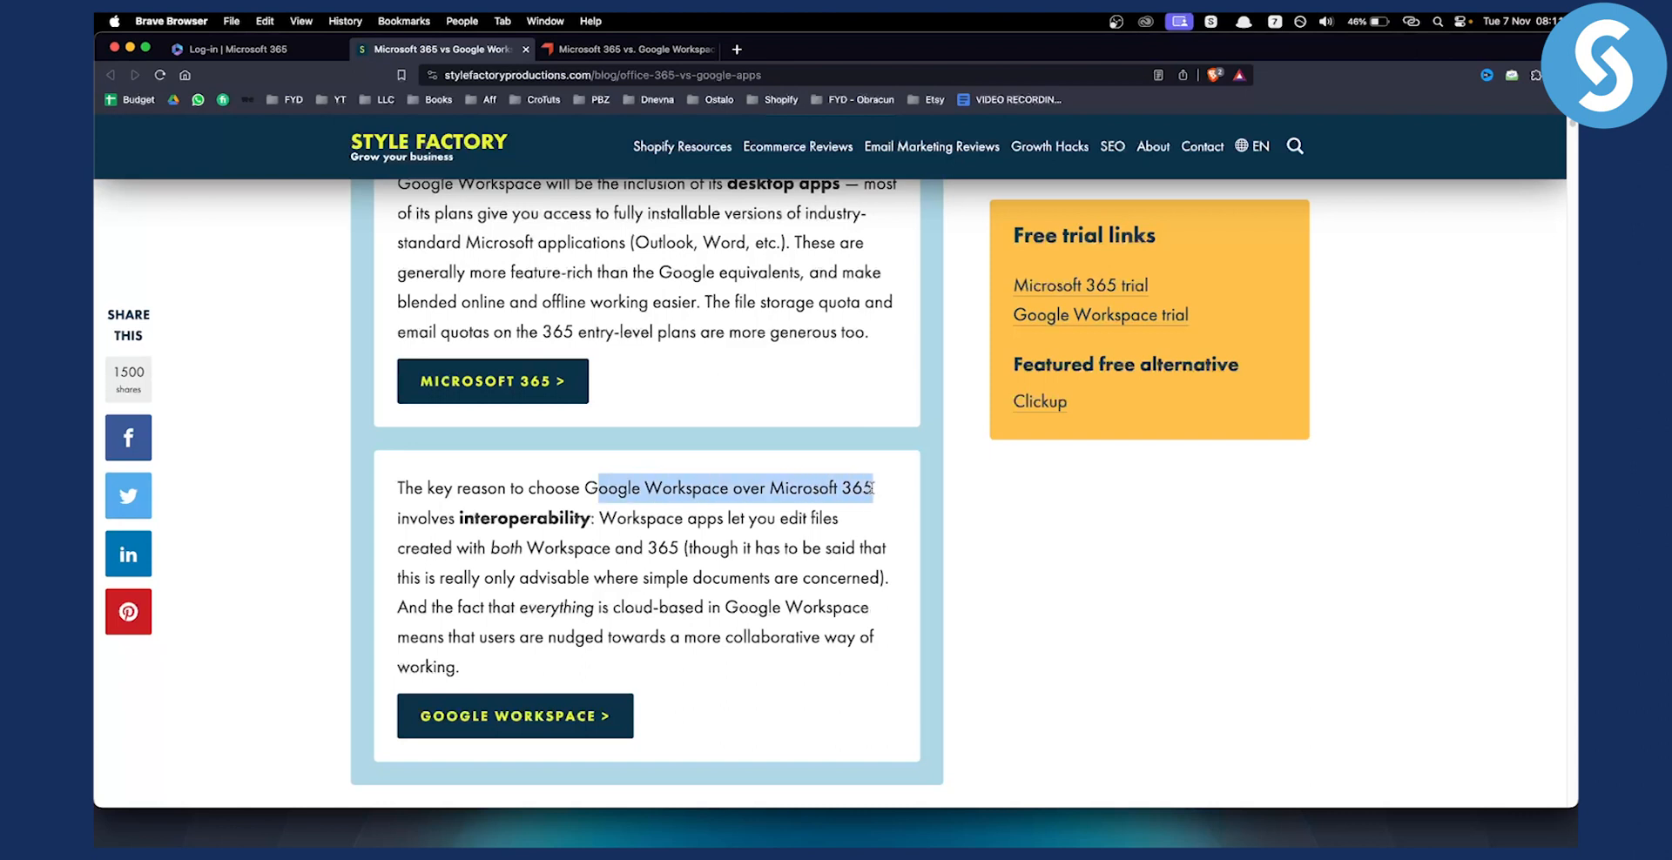
drag(872, 488, 584, 518)
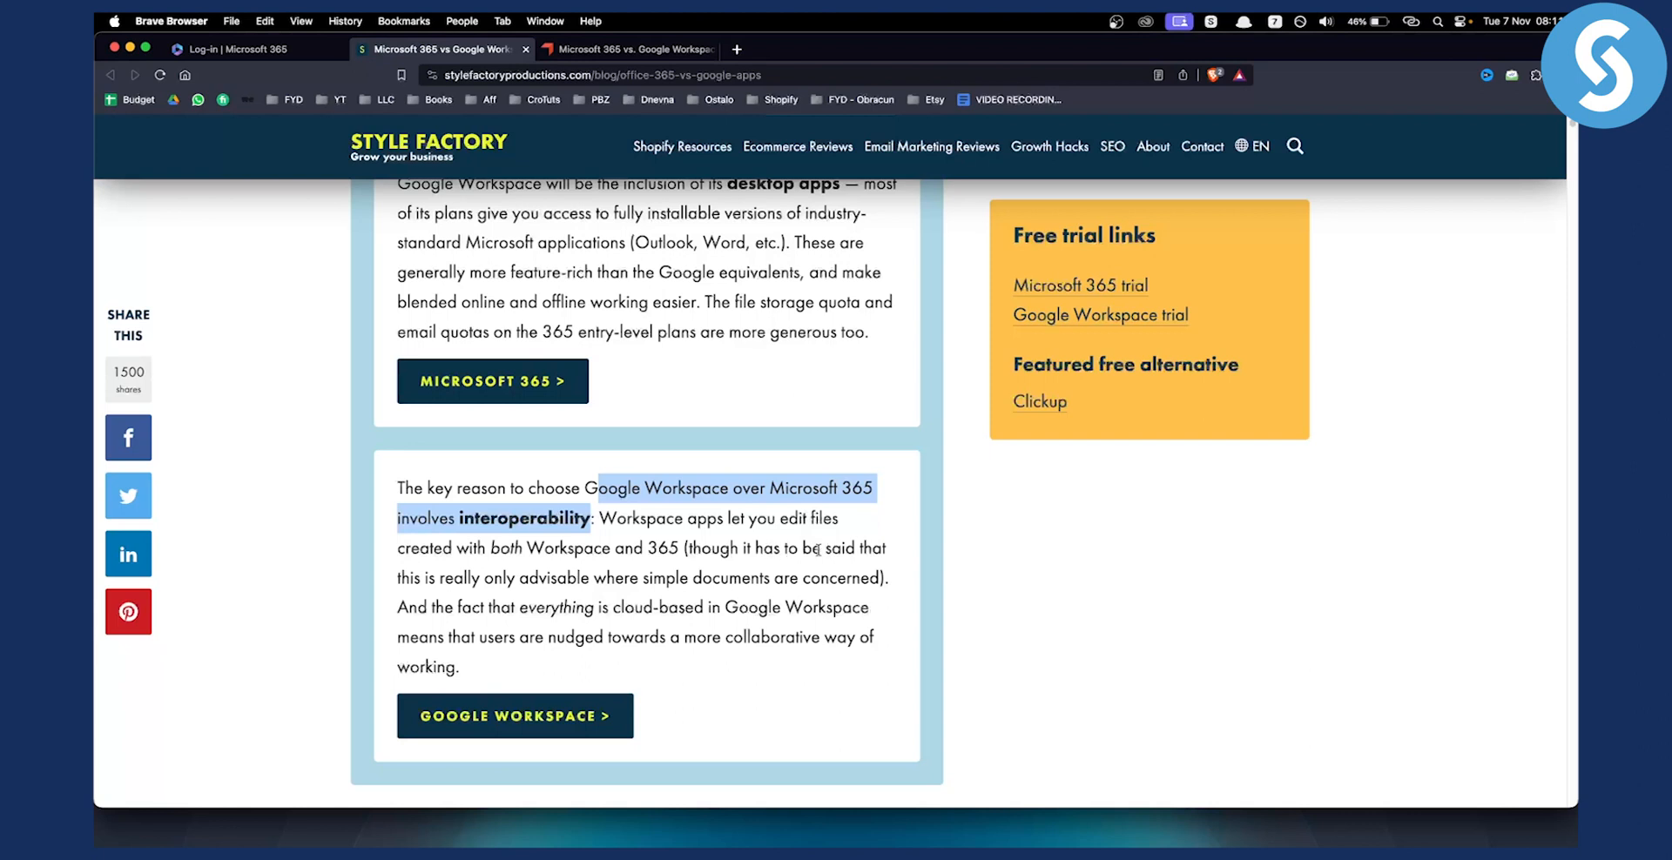
mouse_move(649, 597)
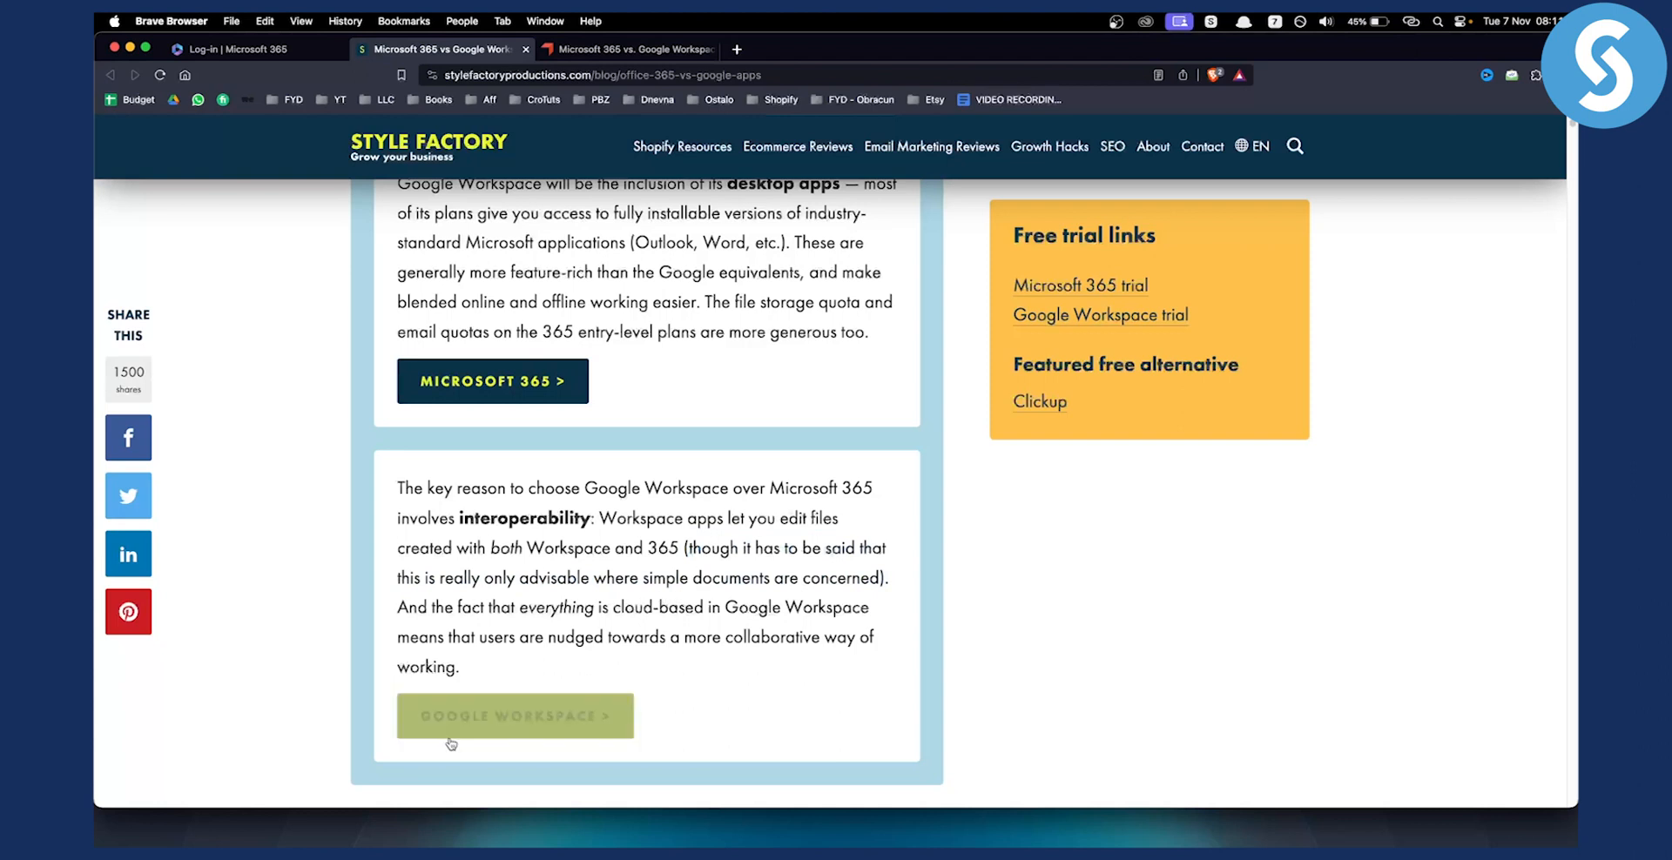
mouse_move(650, 681)
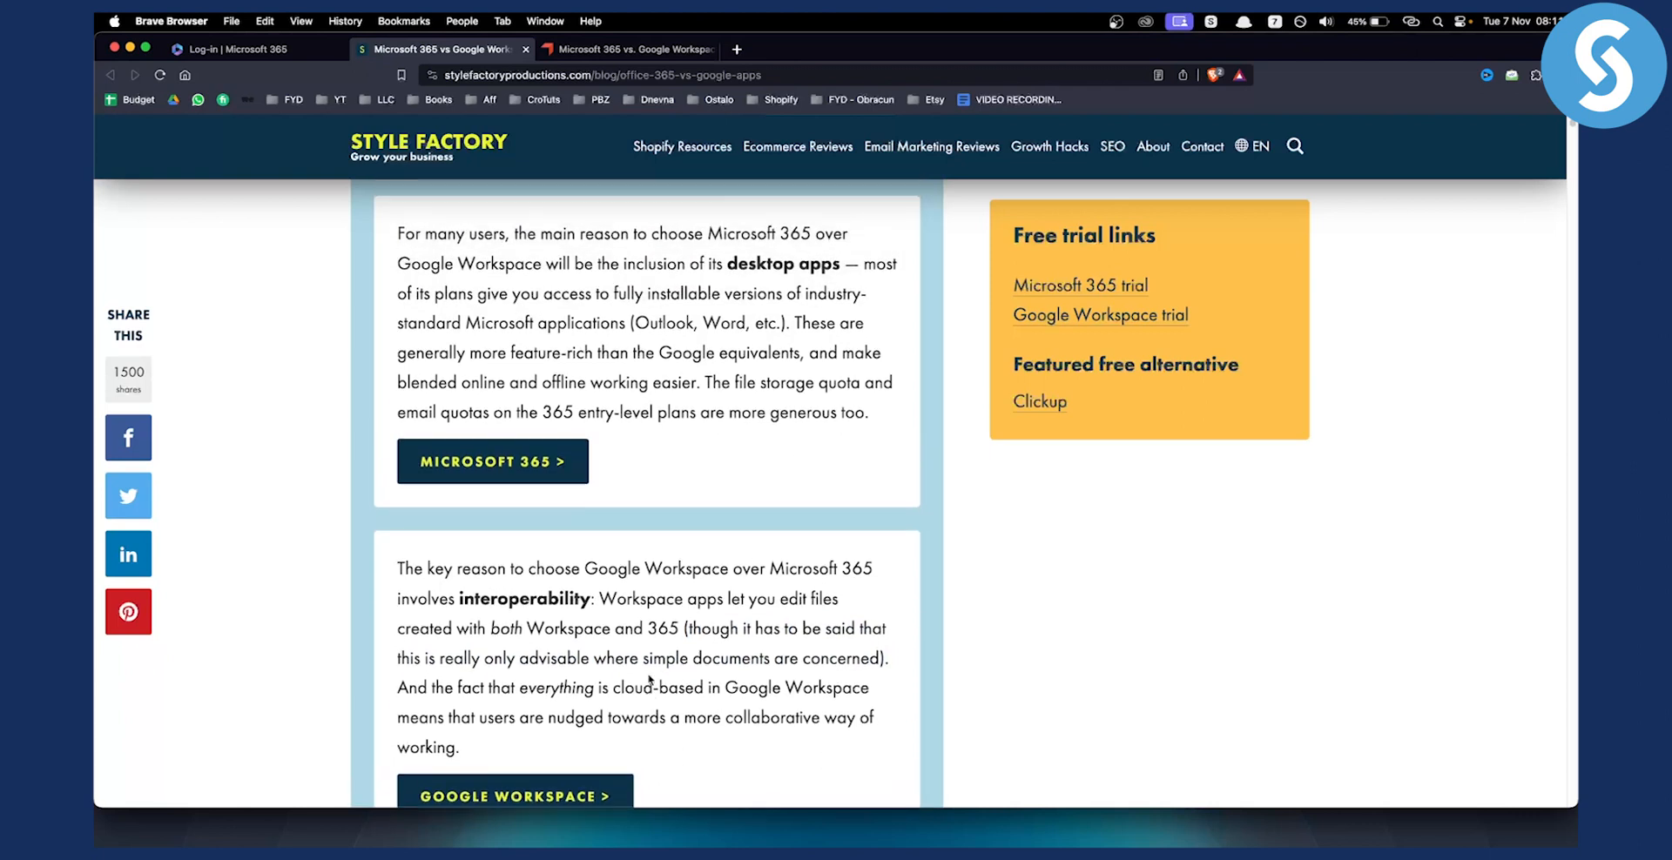
scroll(down, 3)
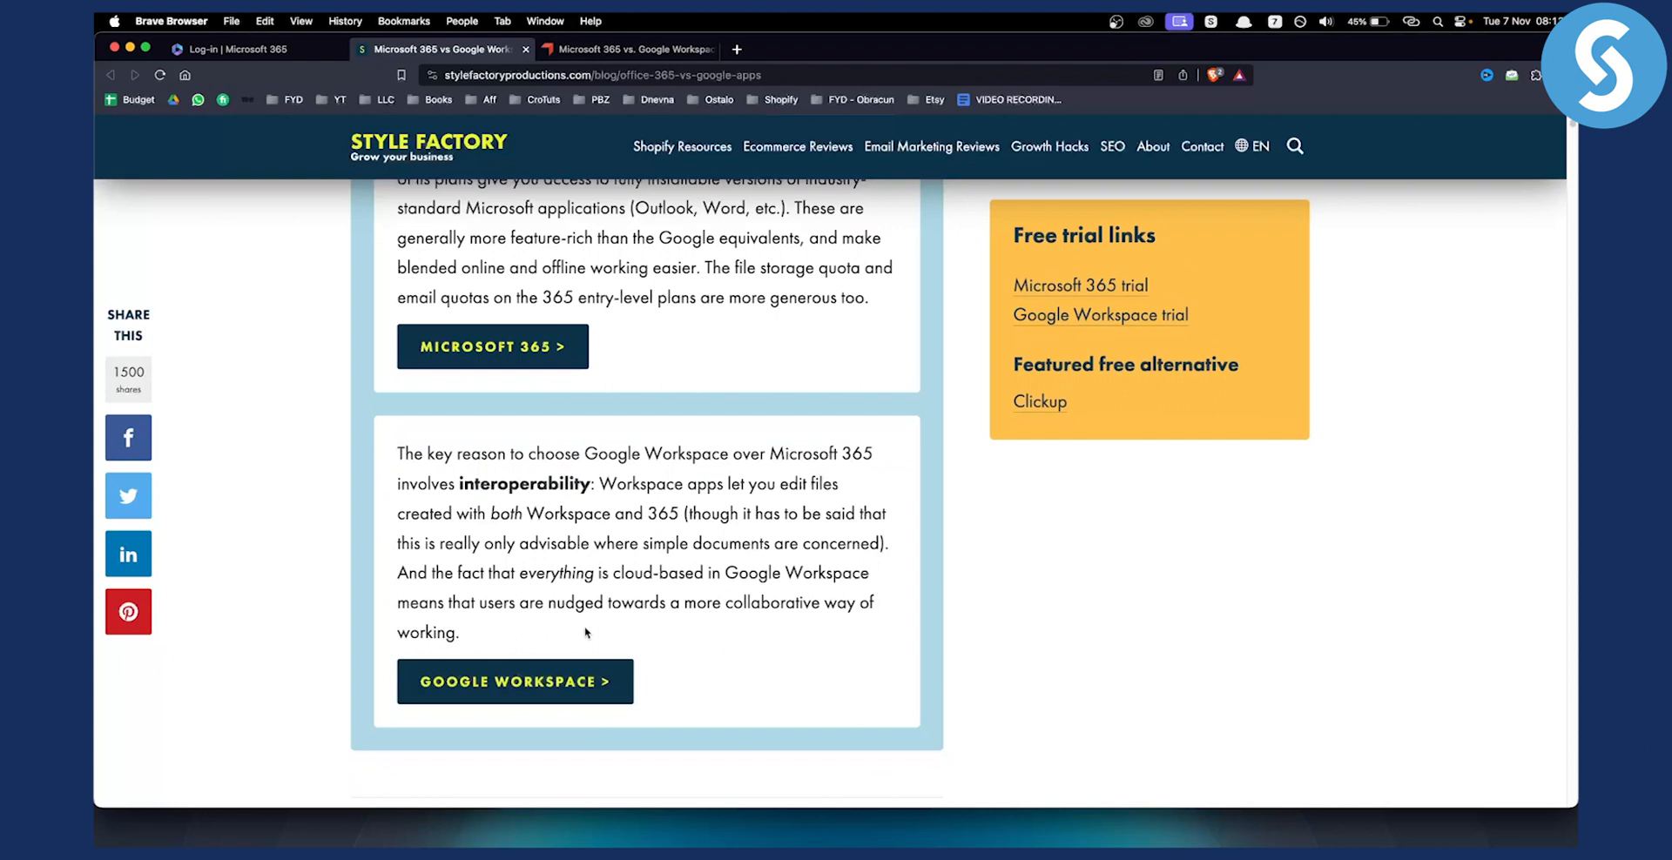
scroll(up, 3)
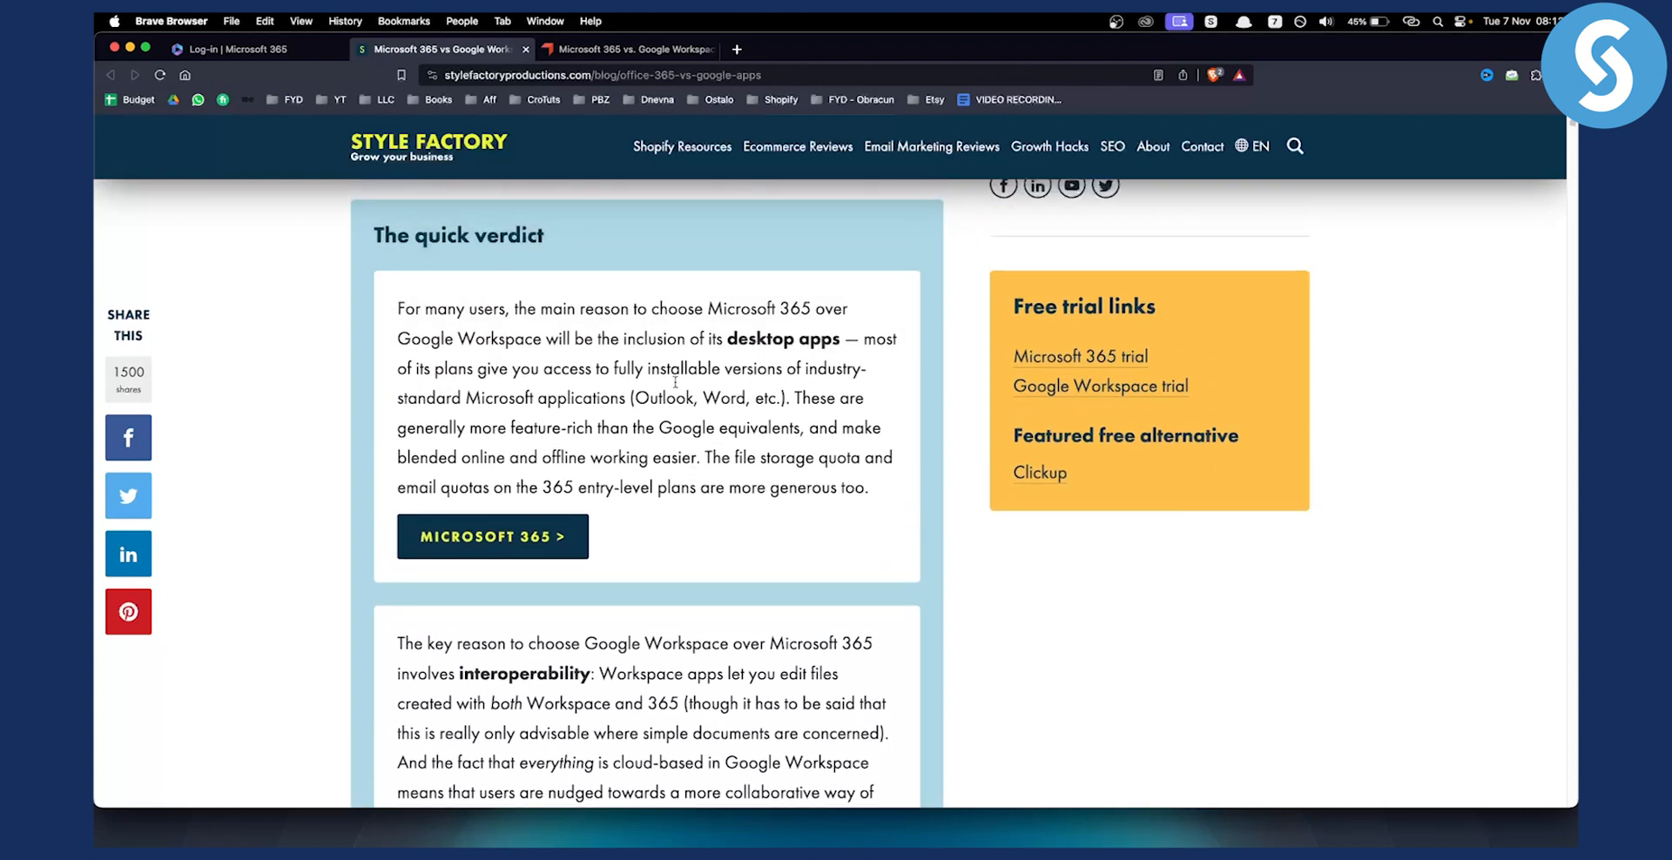
mouse_move(690, 389)
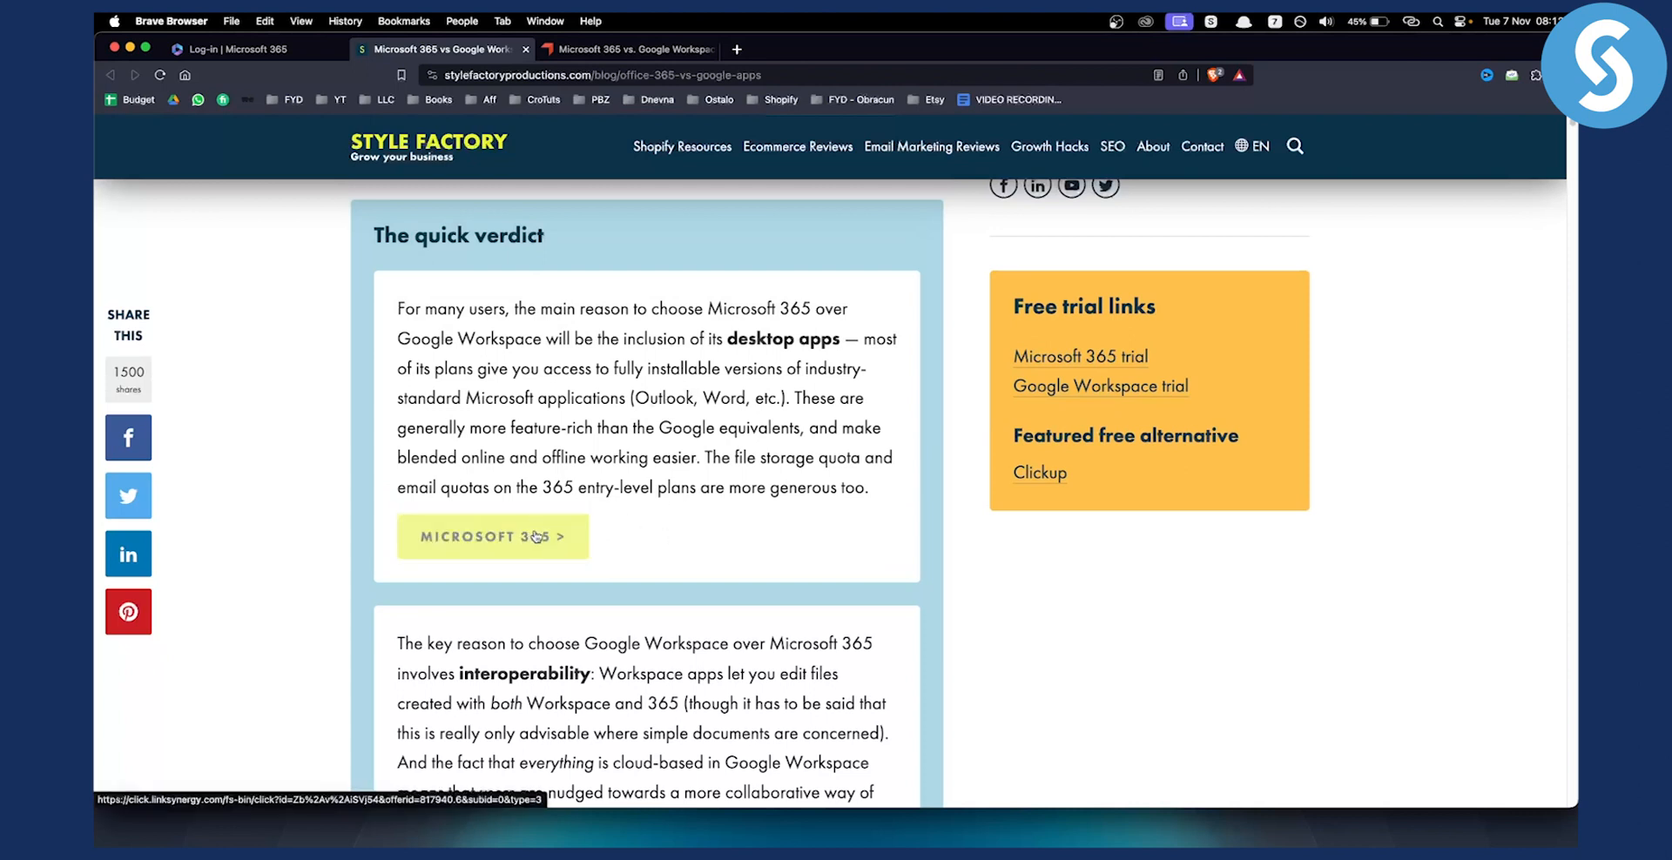
scroll(down, 3)
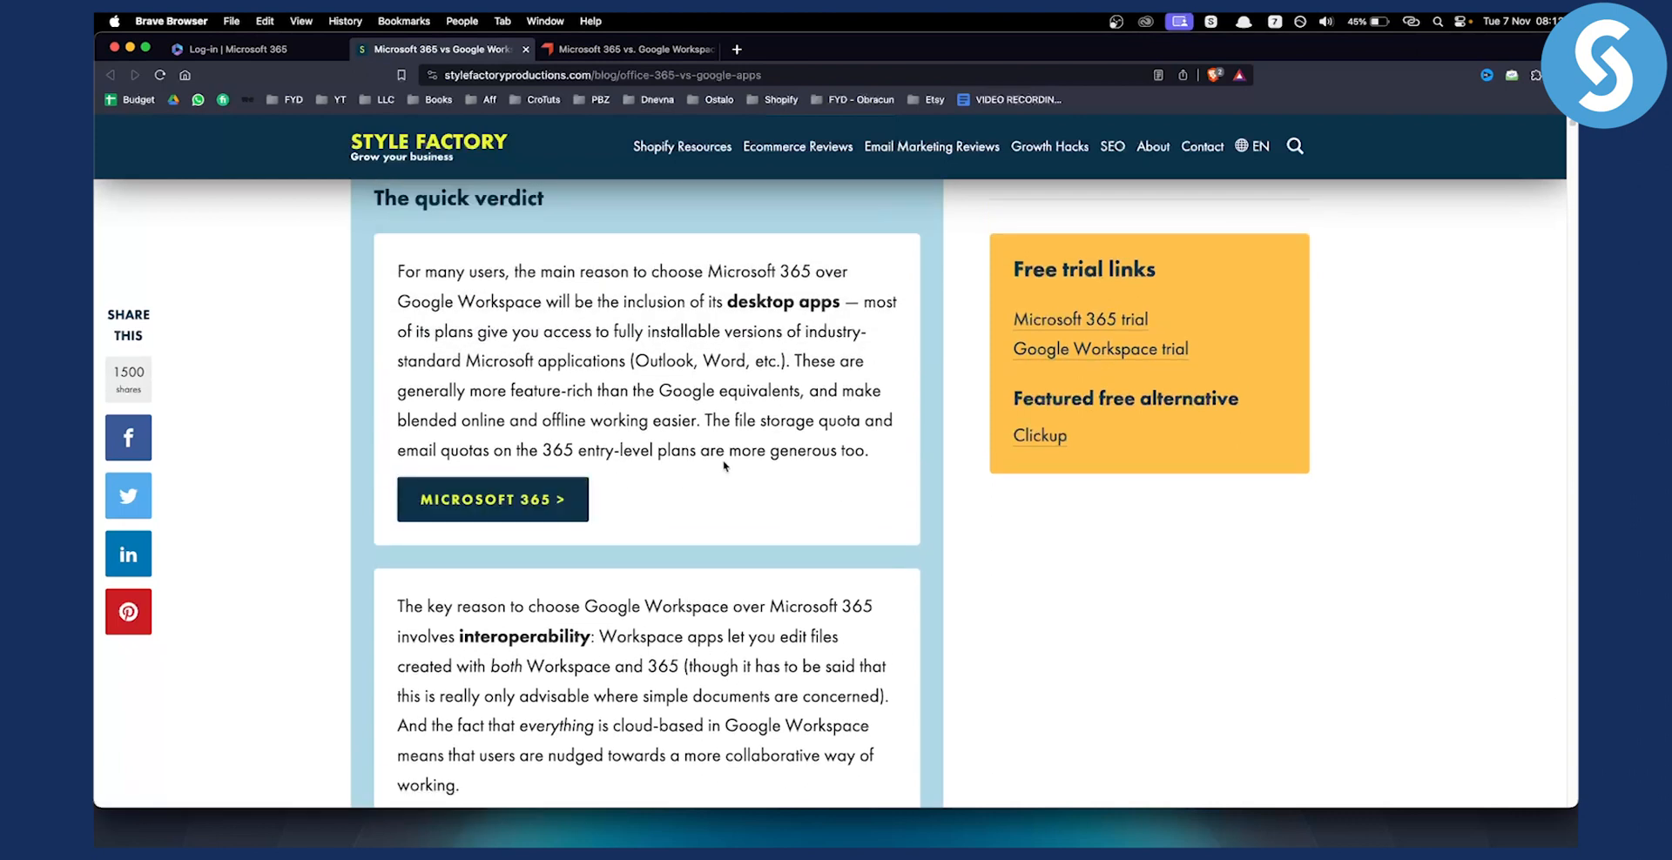
scroll(down, 3)
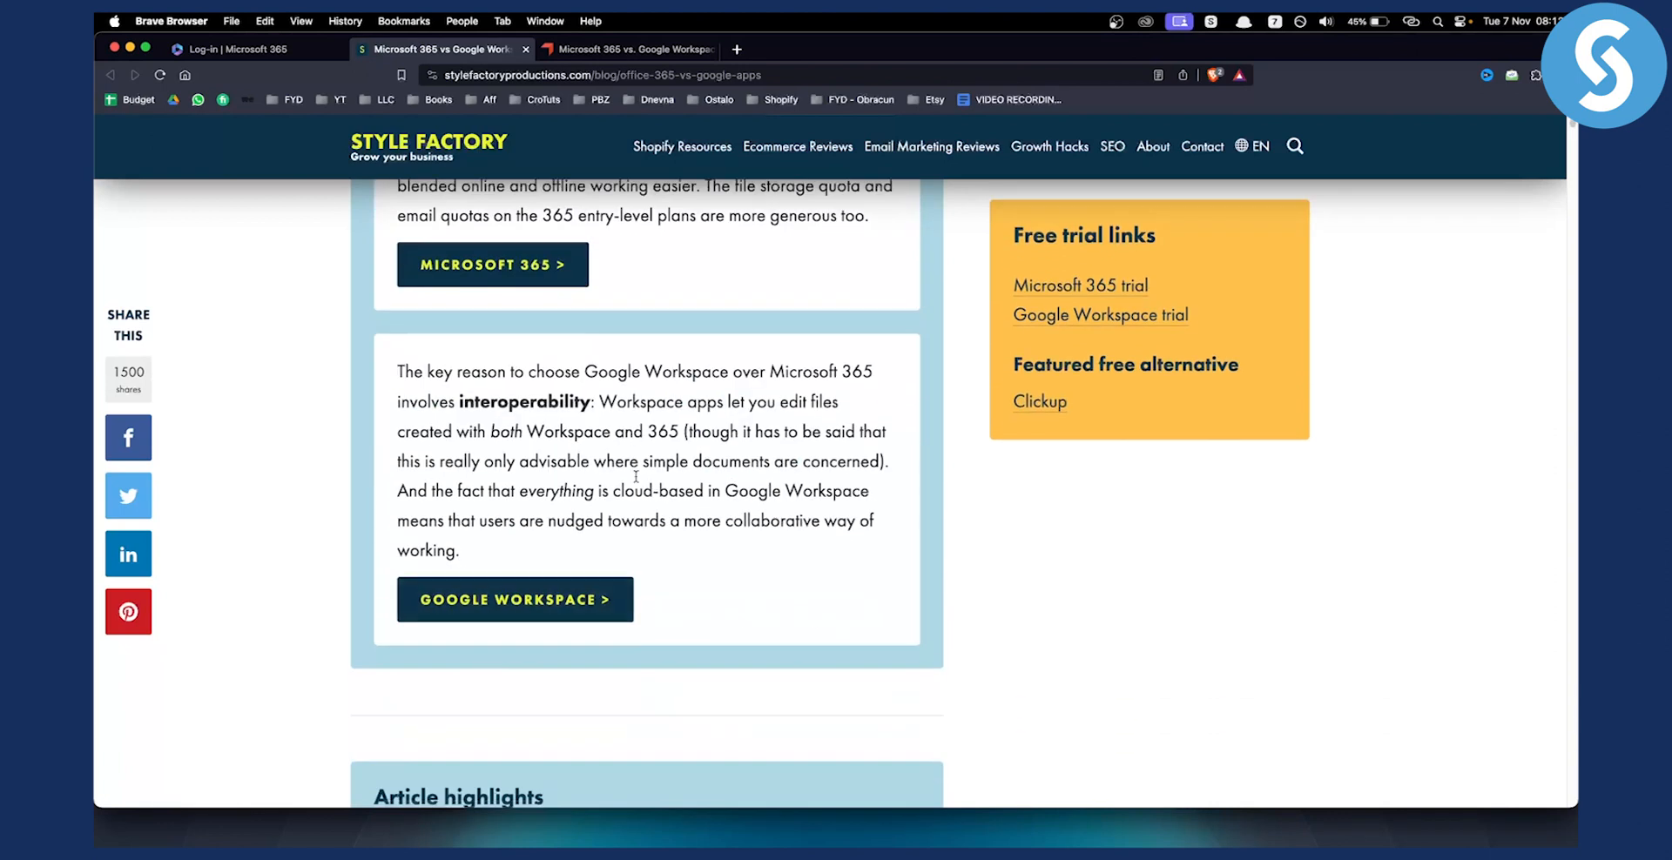
scroll(up, 3)
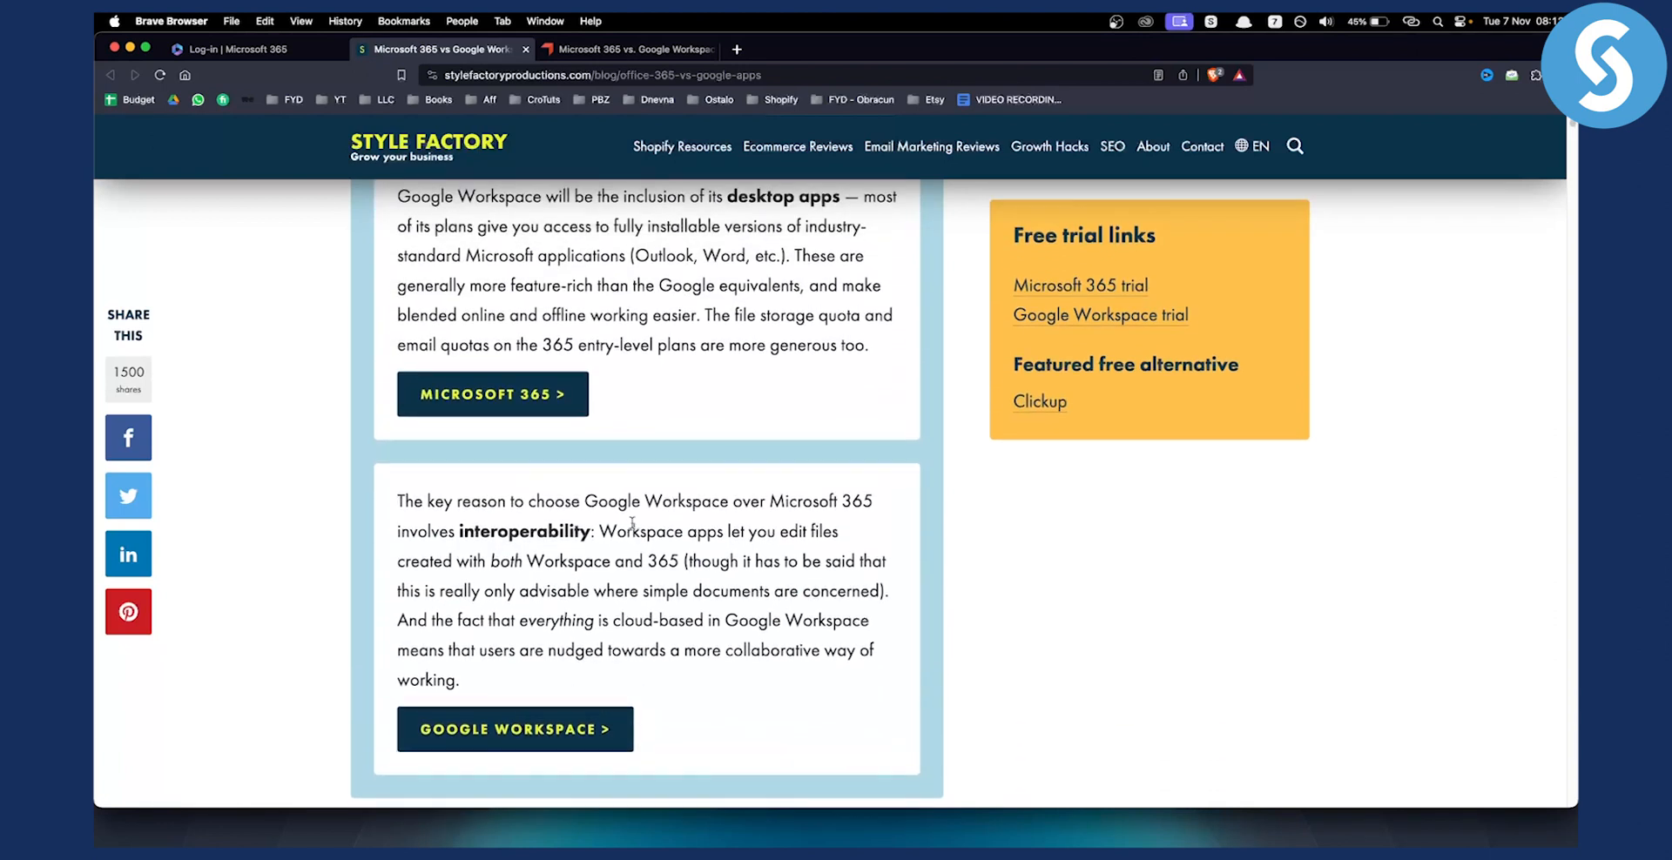
scroll(down, 3)
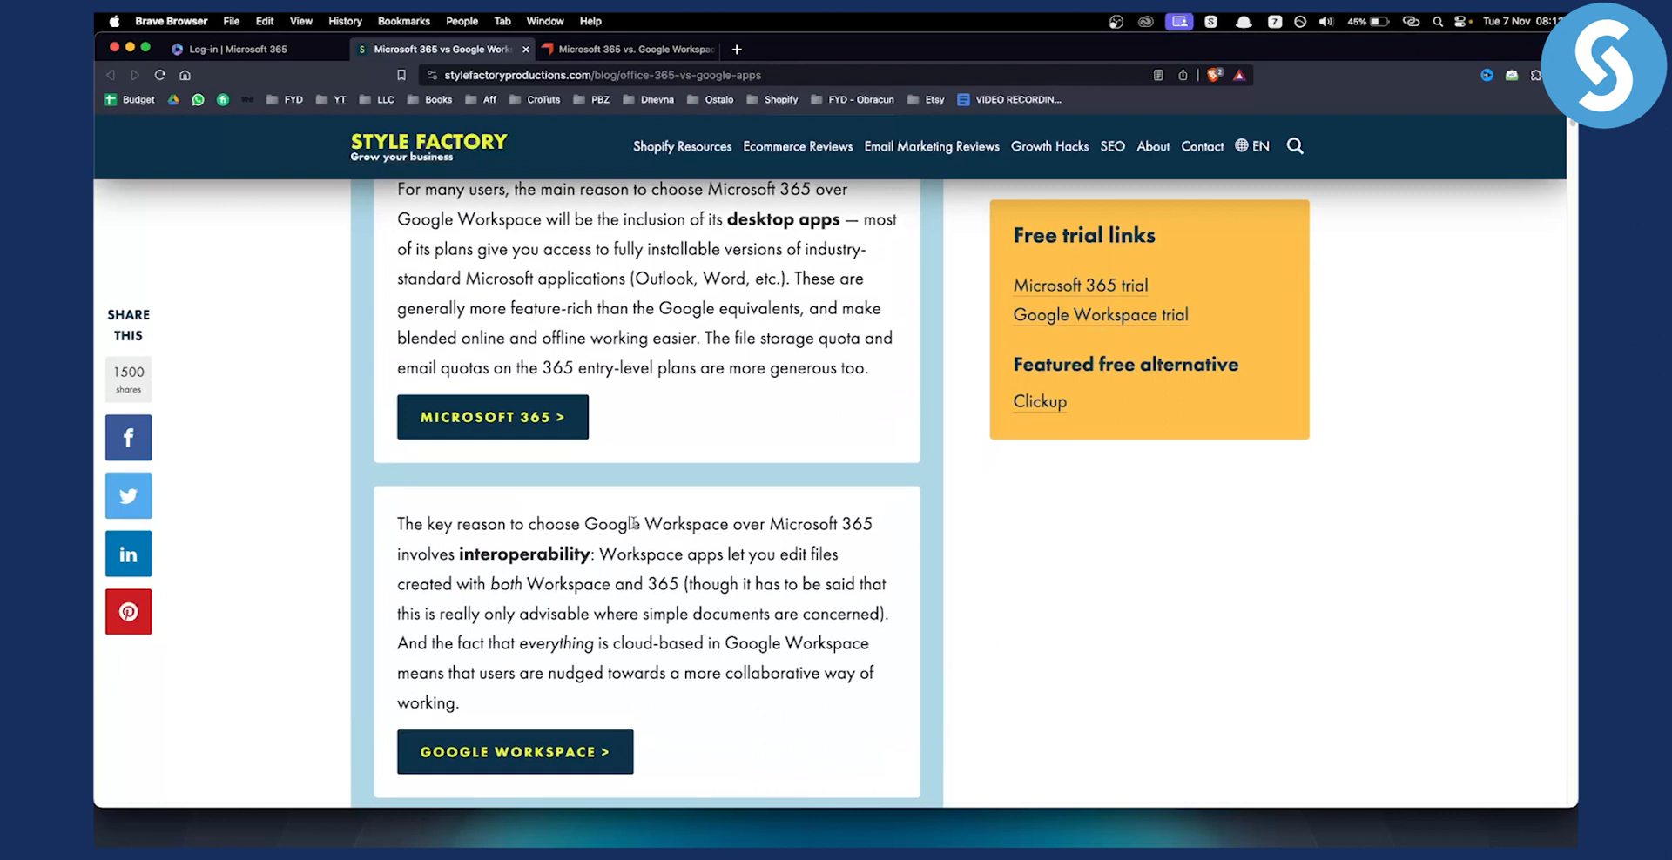
scroll(down, 3)
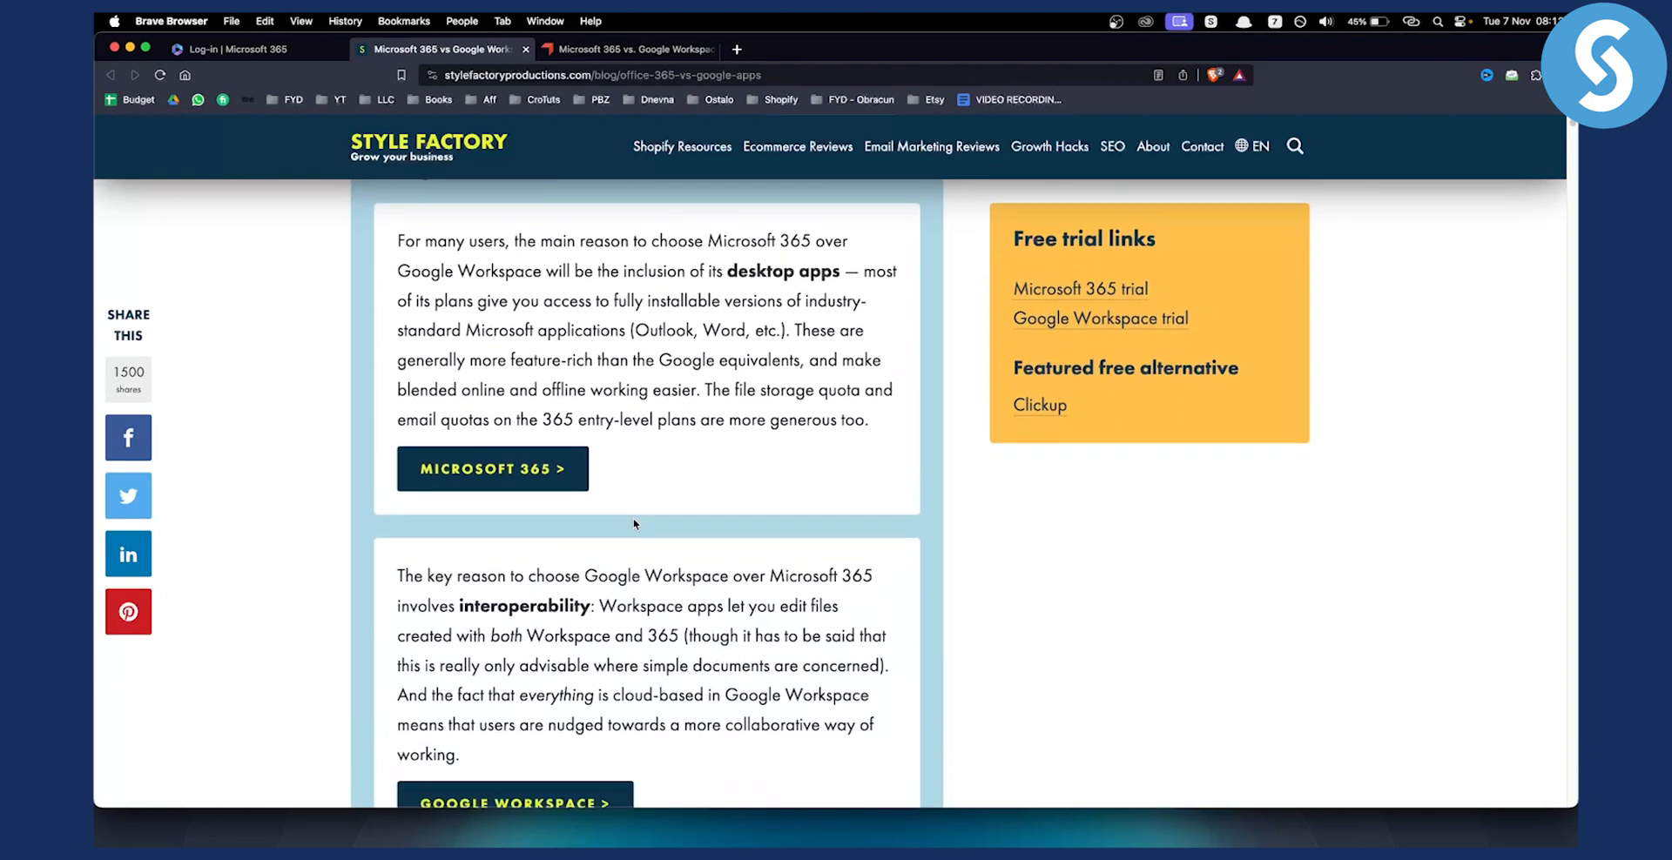
scroll(down, 3)
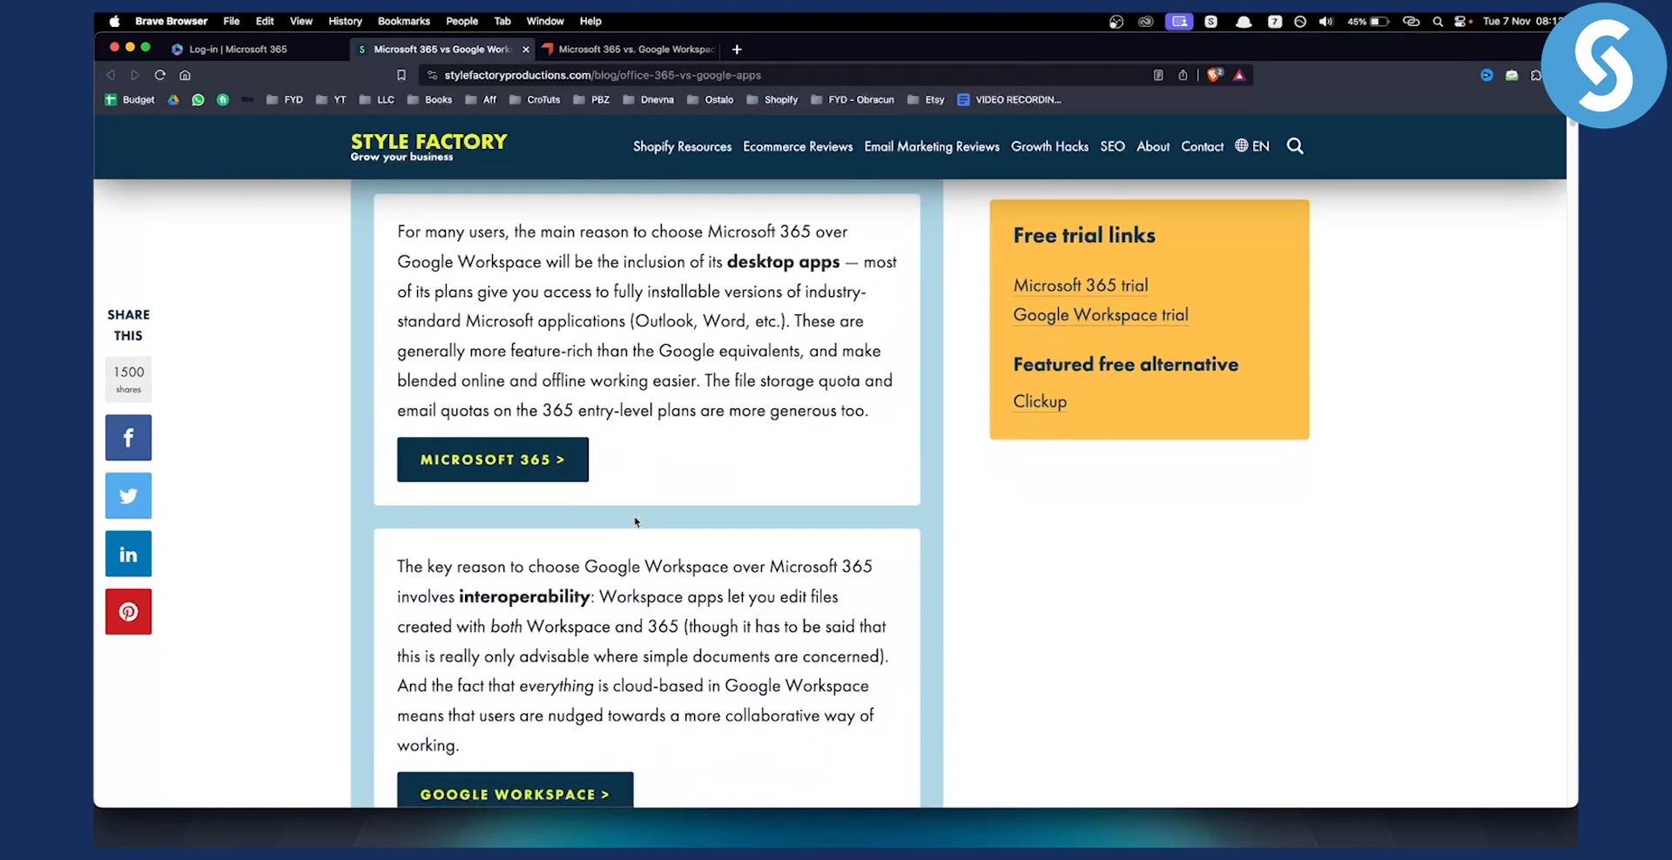